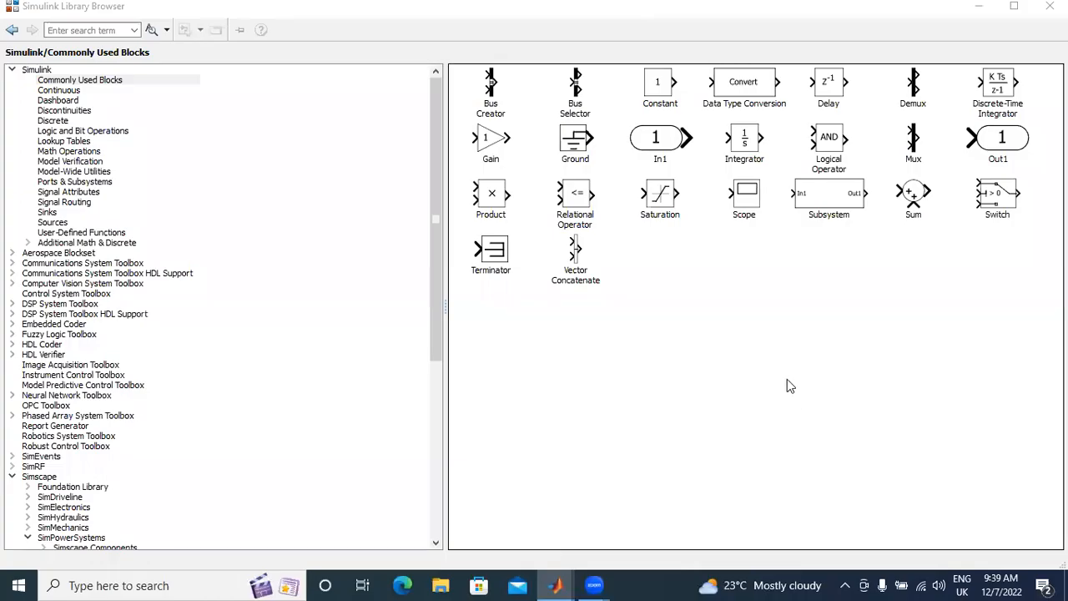
{"action": "mouse_move", "coordinate": [797, 381]}
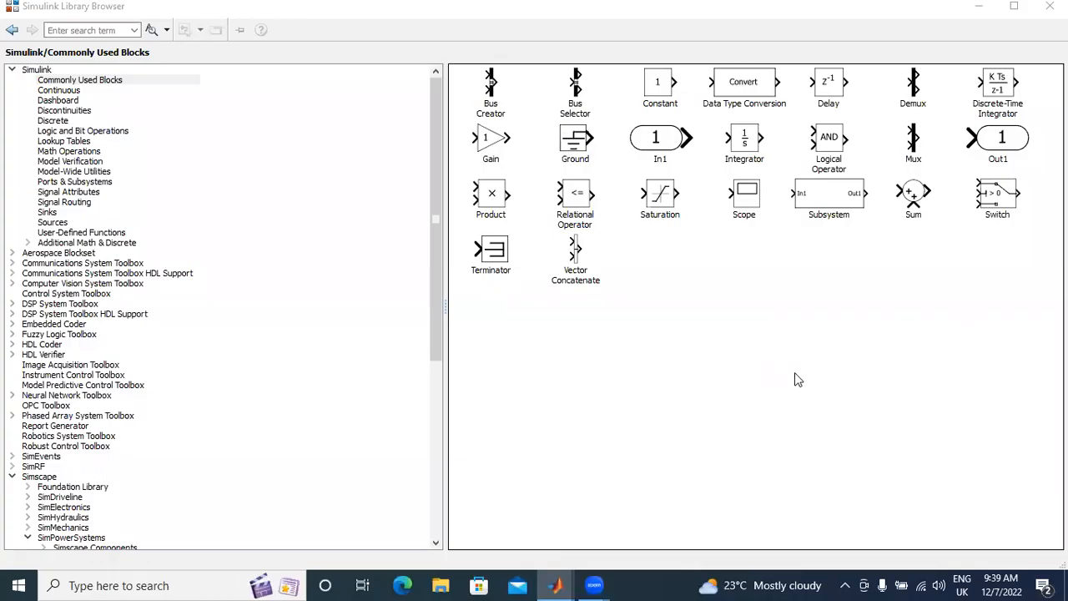
{"action": "mouse_move", "coordinate": [808, 397]}
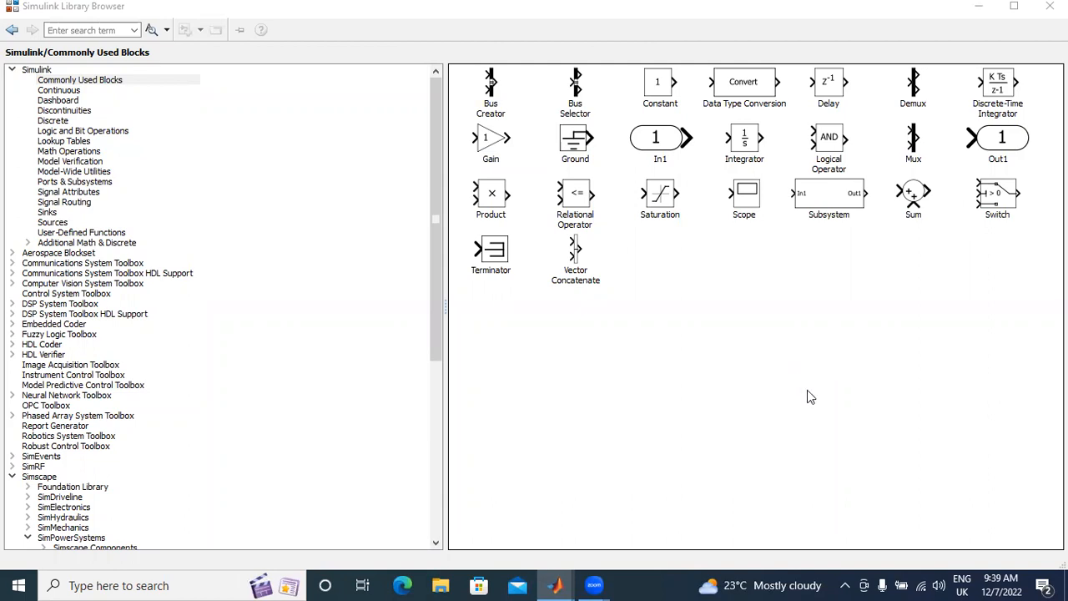
{"action": "mouse_move", "coordinate": [809, 385]}
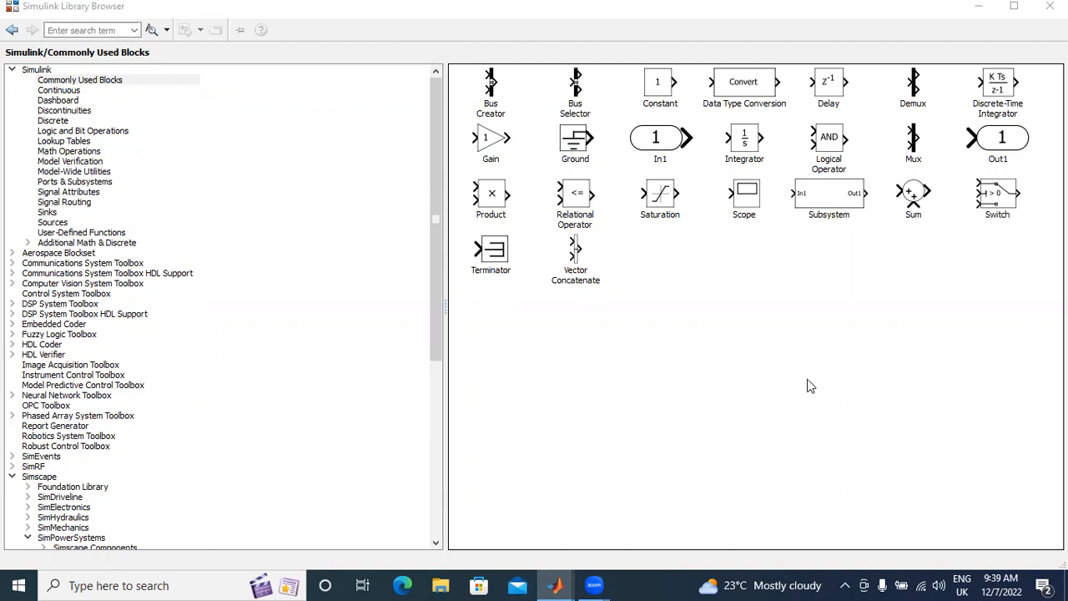
{"action": "mouse_move", "coordinate": [237, 177]}
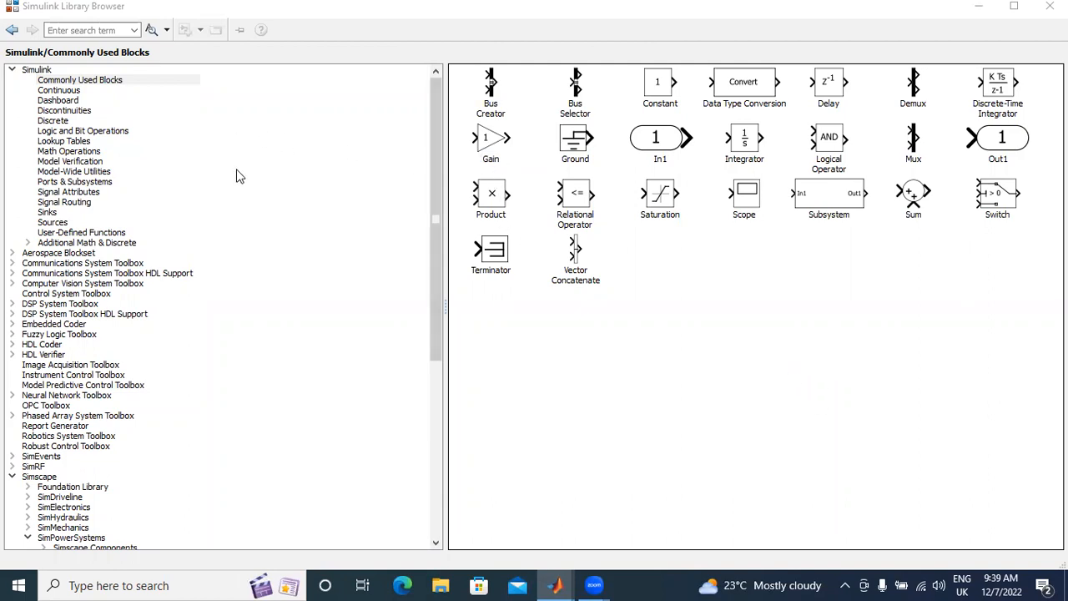
{"action": "mouse_move", "coordinate": [490, 137]}
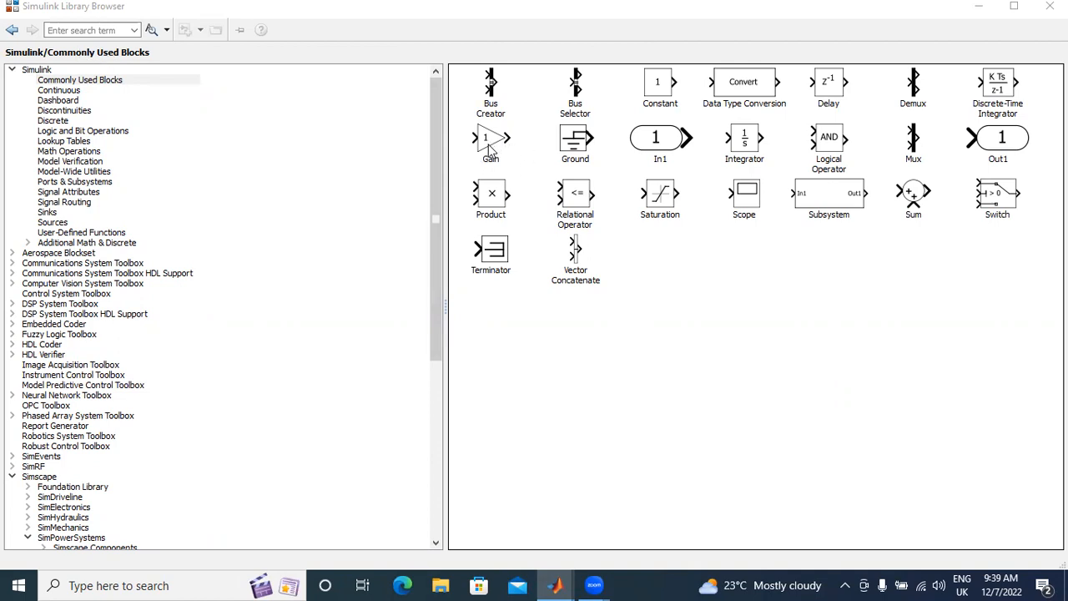
{"action": "mouse_move", "coordinate": [461, 194]}
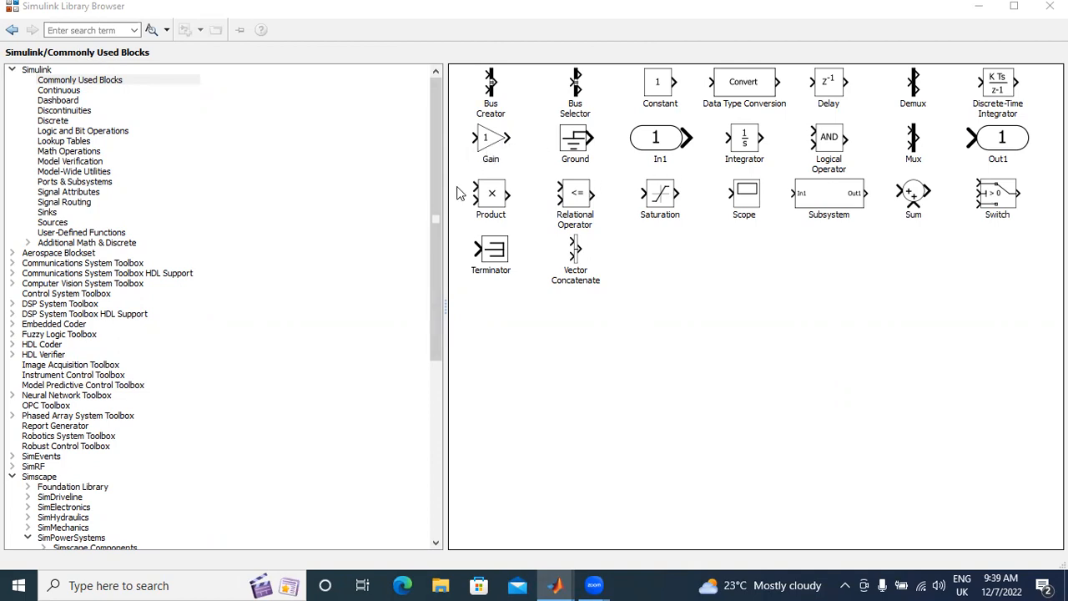
{"action": "mouse_move", "coordinate": [474, 150]}
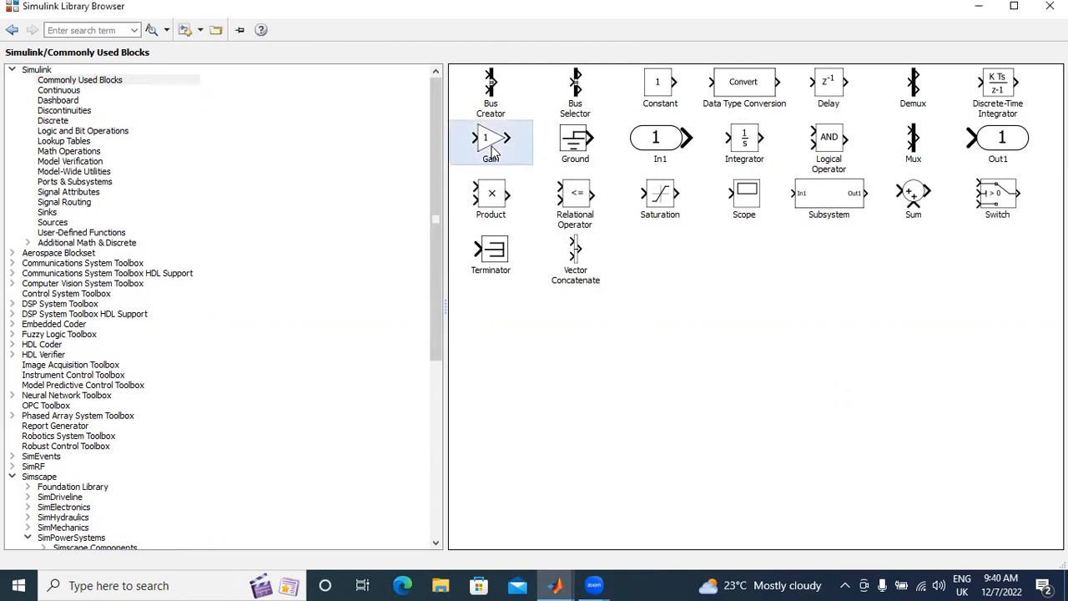
Step: Place a Gain block from Commonly Used Blocks into a new untitled model
{"action": "right_click", "coordinate": [491, 141]}
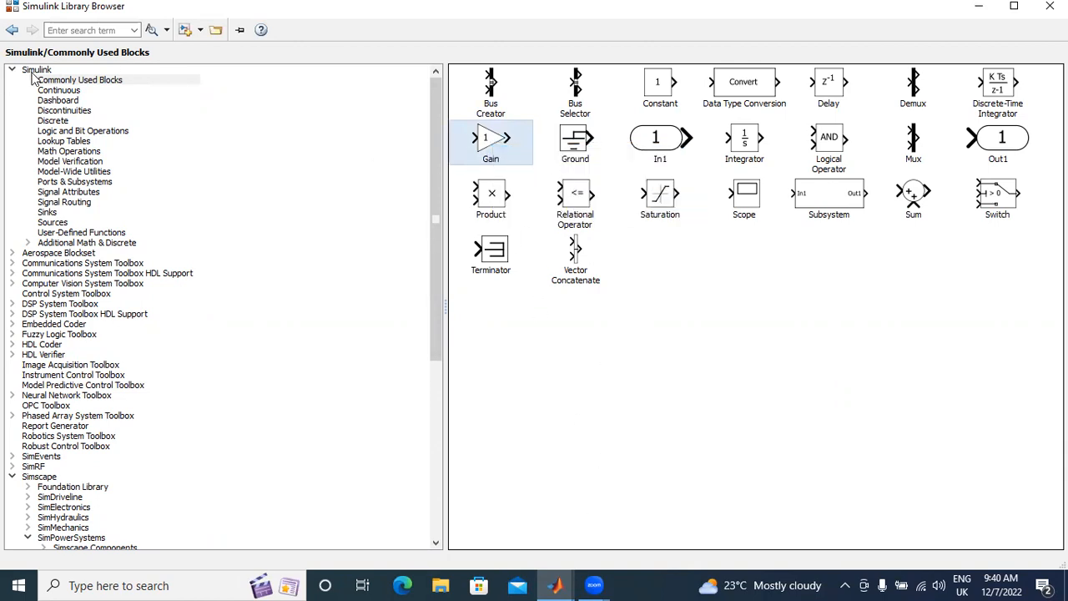
{"action": "left_click", "coordinate": [80, 80]}
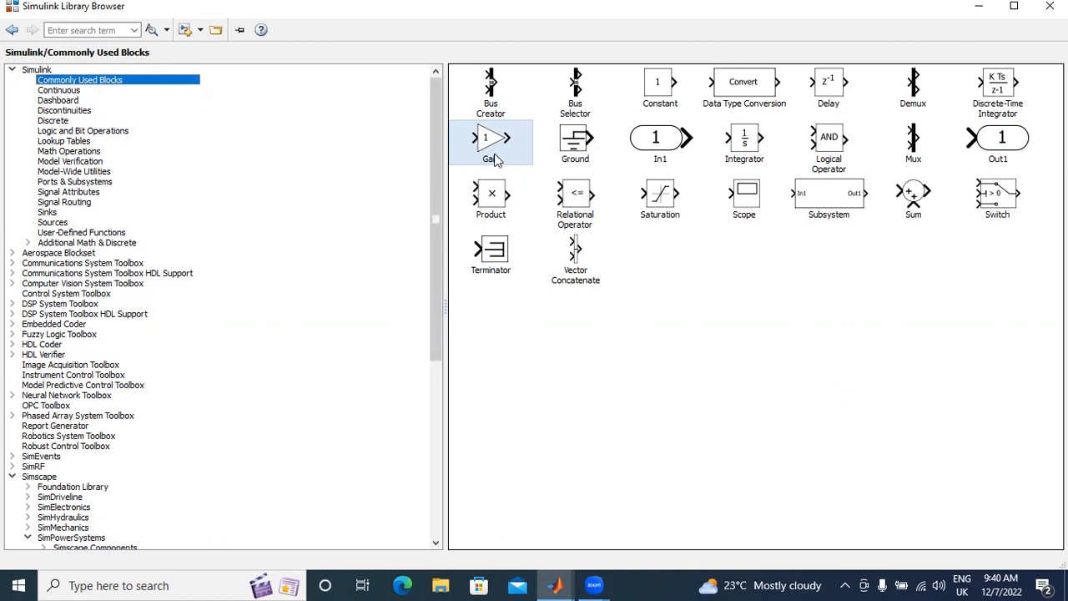
{"action": "mouse_move", "coordinate": [497, 160]}
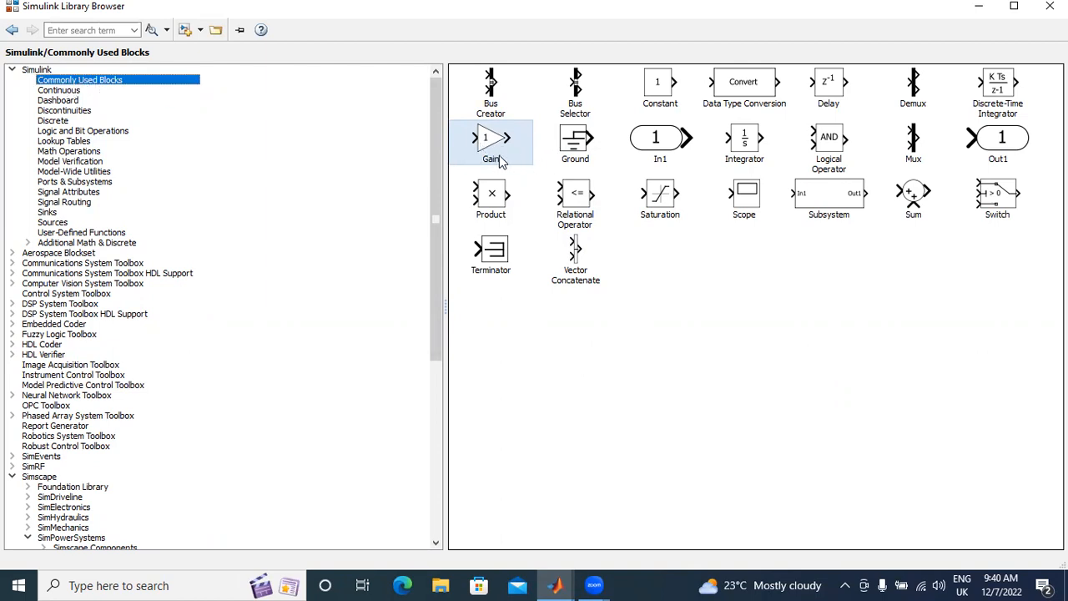
{"action": "mouse_move", "coordinate": [509, 172]}
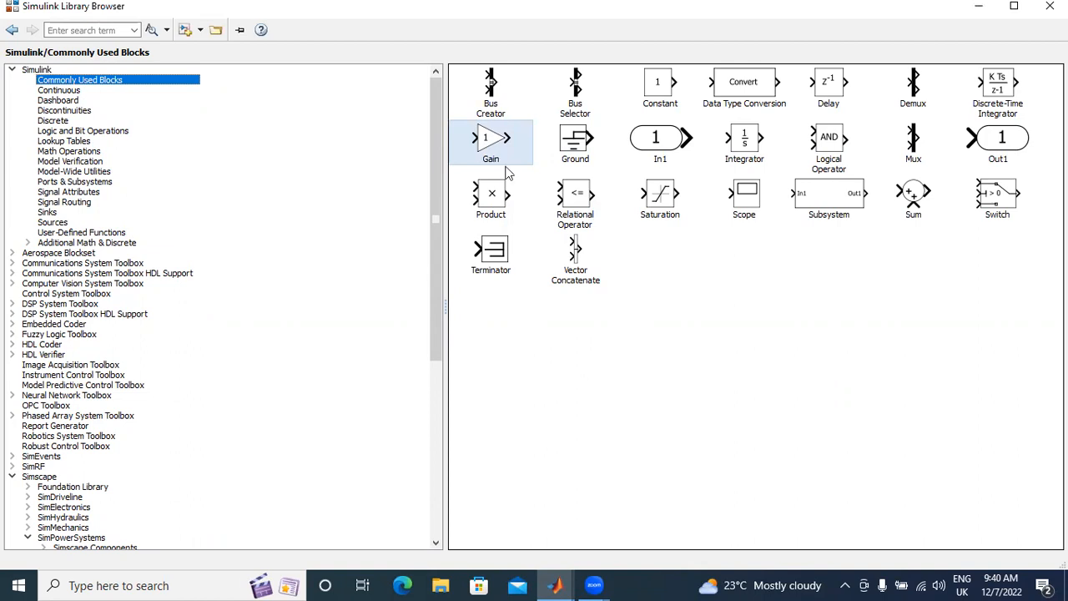
{"action": "right_click", "coordinate": [490, 142]}
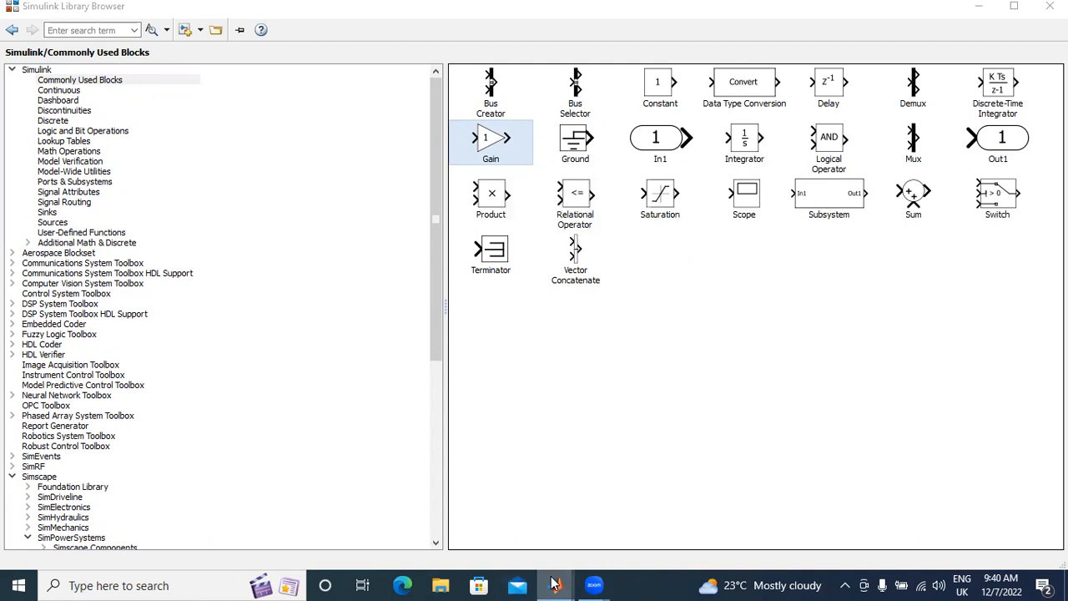
{"action": "left_click_drag", "start_coordinate": [490, 142], "coordinate": [544, 334]}
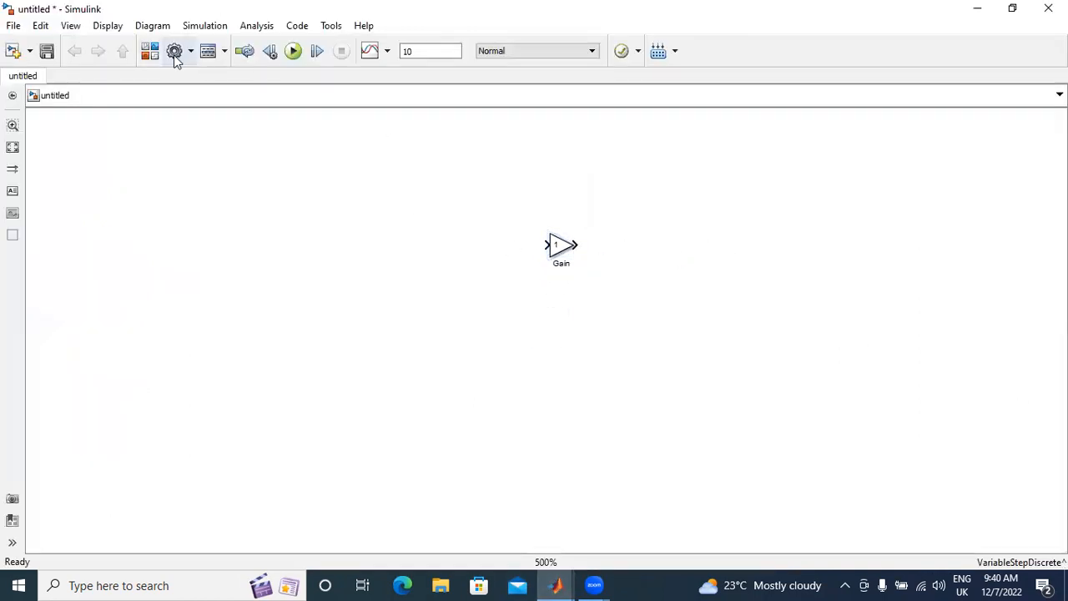
{"action": "left_click", "coordinate": [174, 50]}
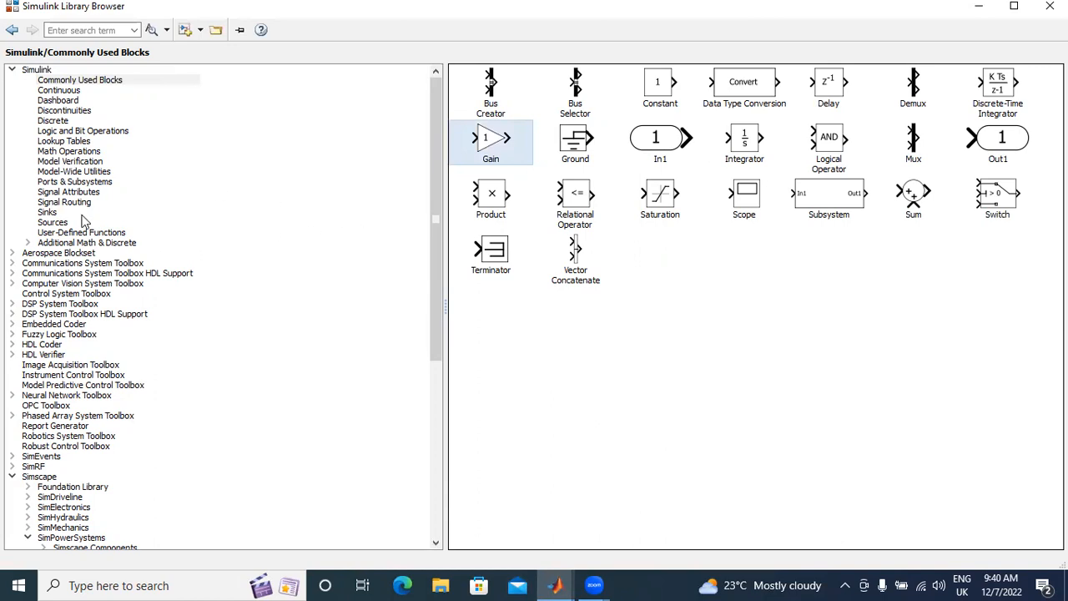
Step: Add a Sine Wave block from the Sources library beside the Gain block
{"action": "left_click", "coordinate": [64, 200]}
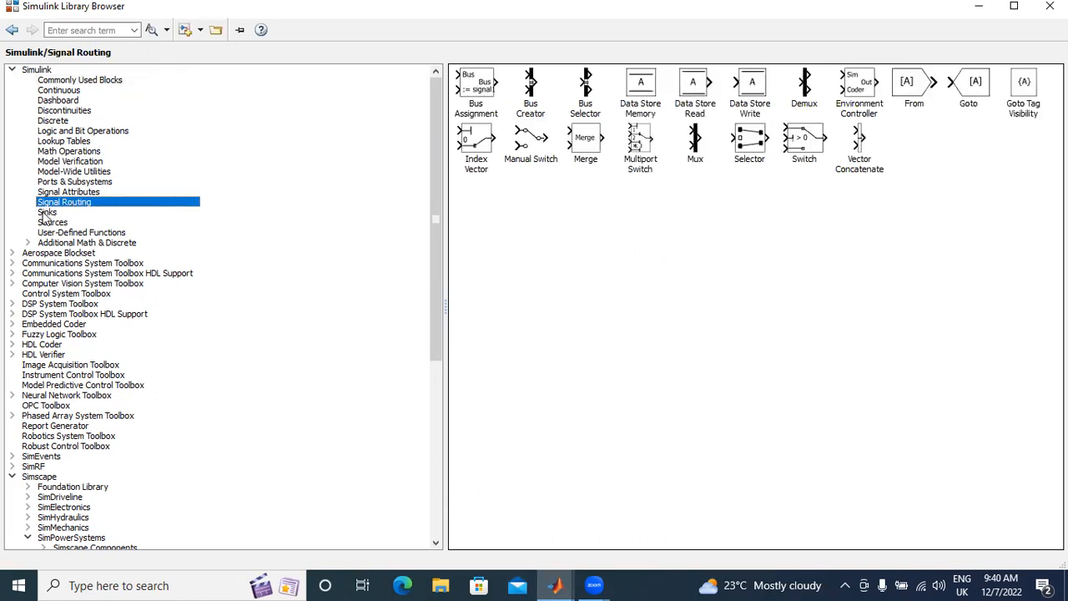
{"action": "left_click", "coordinate": [46, 212]}
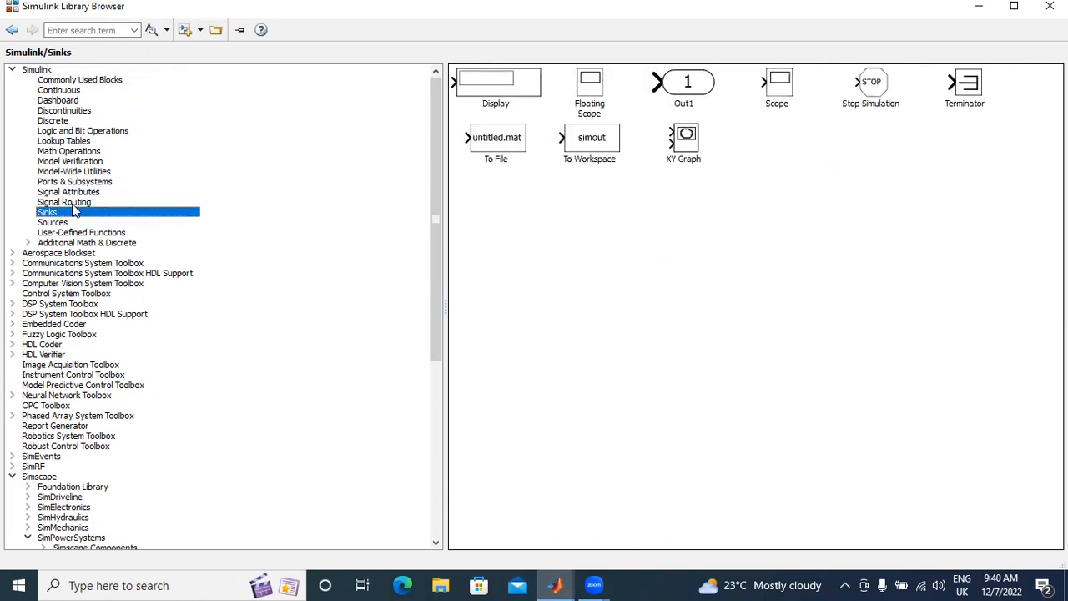
{"action": "left_click", "coordinate": [68, 190]}
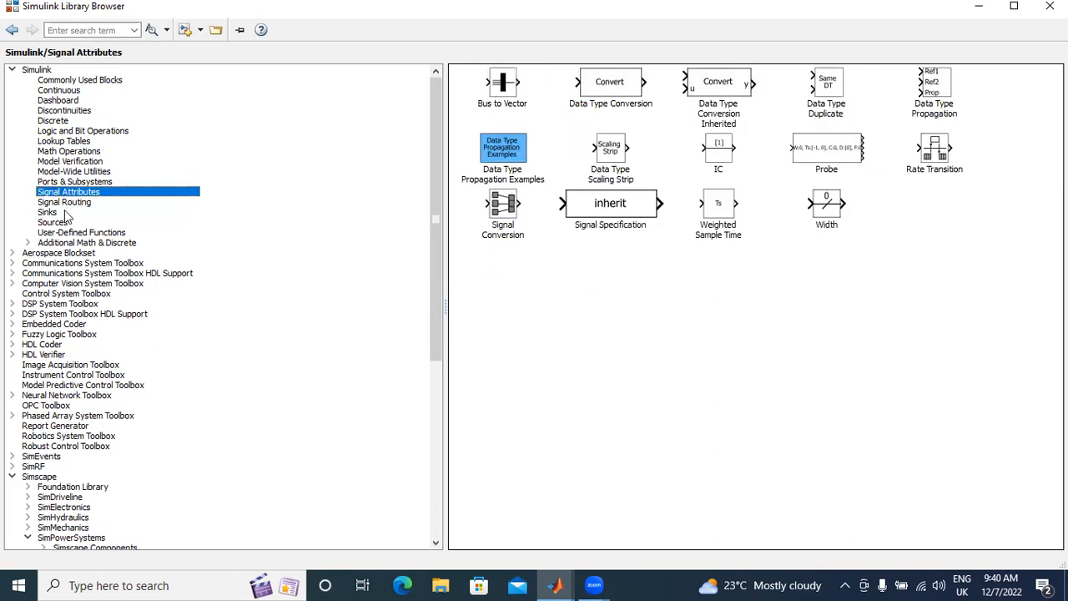
{"action": "left_click", "coordinate": [51, 221]}
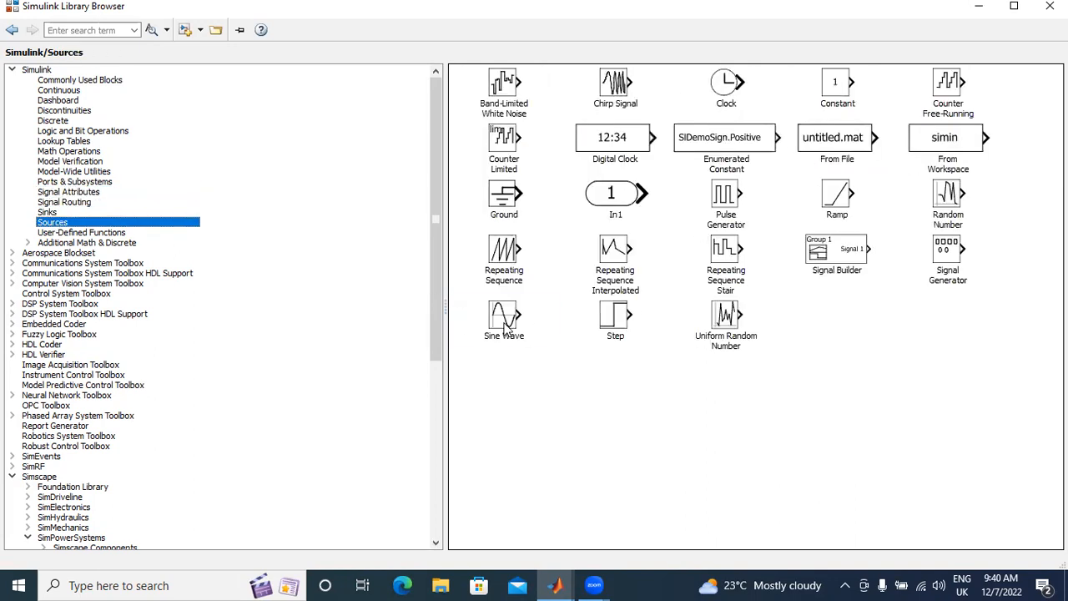
{"action": "left_click", "coordinate": [504, 317]}
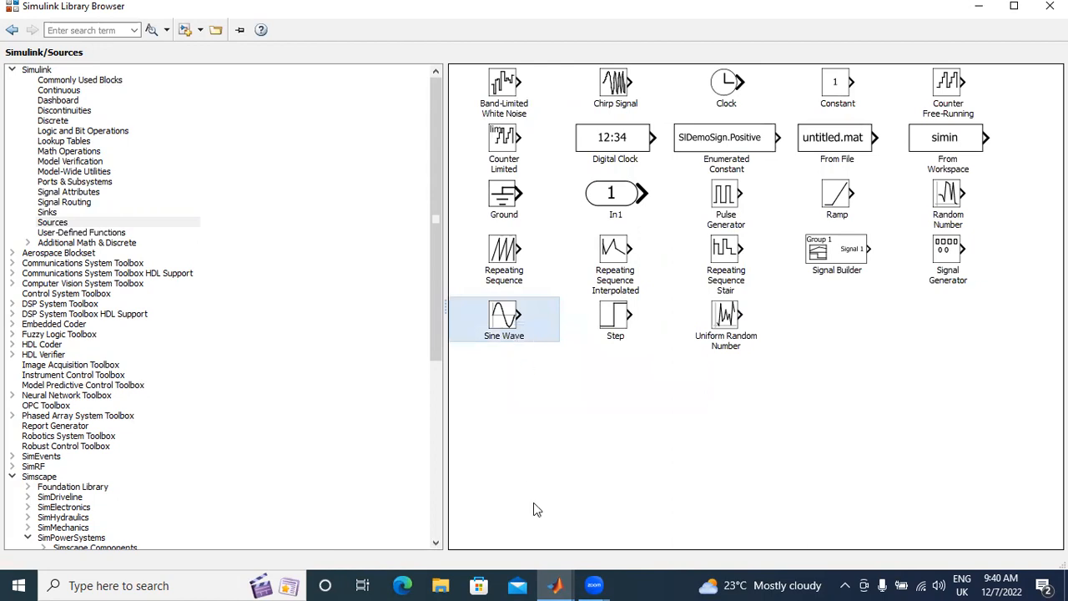
{"action": "mouse_move", "coordinate": [554, 584]}
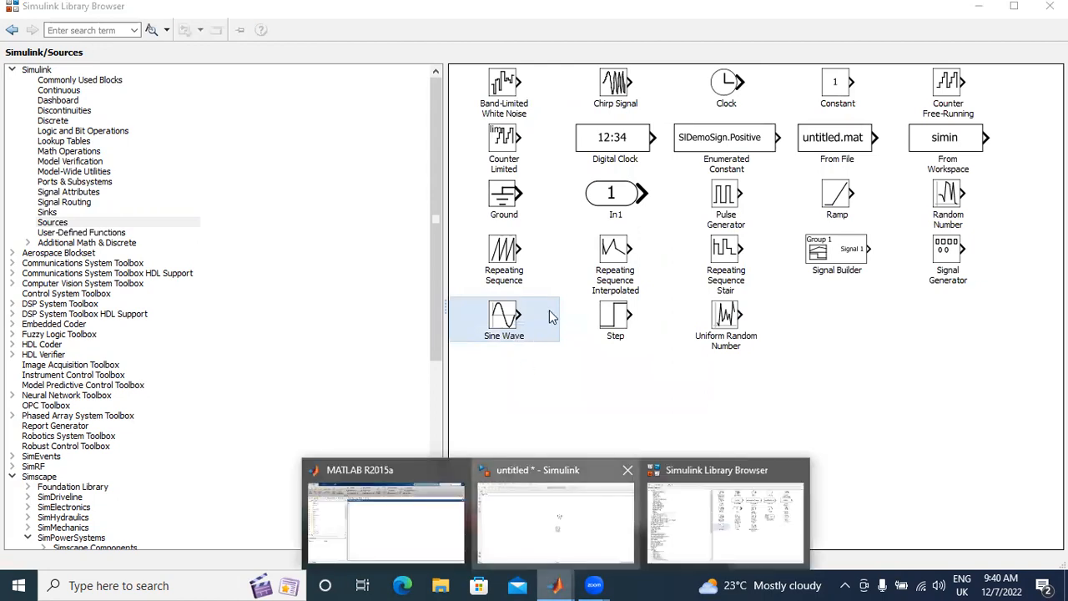
{"action": "left_click", "coordinate": [554, 514]}
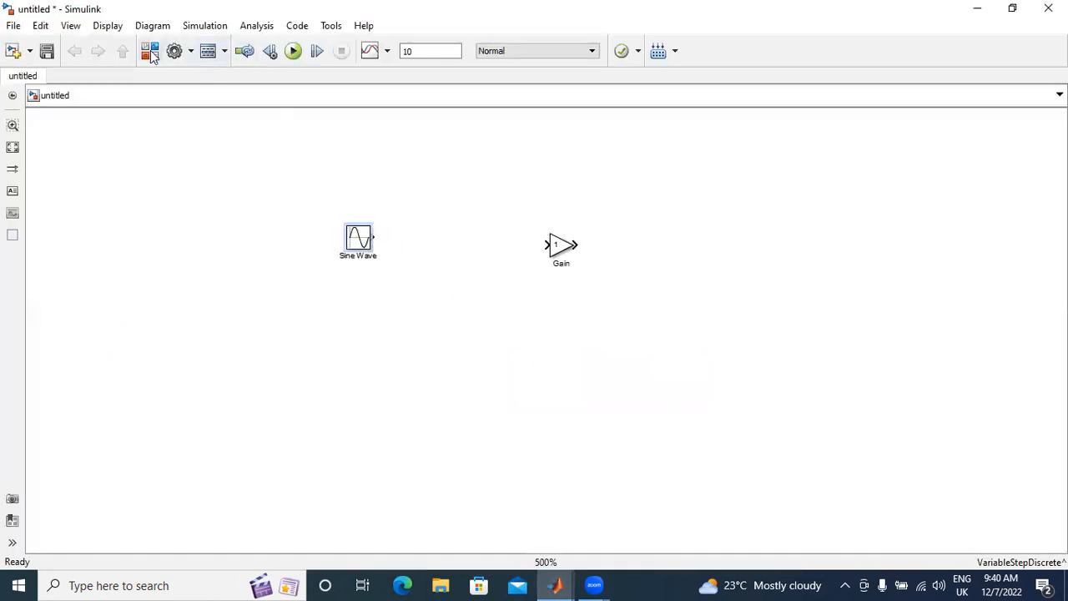
{"action": "left_click", "coordinate": [143, 50]}
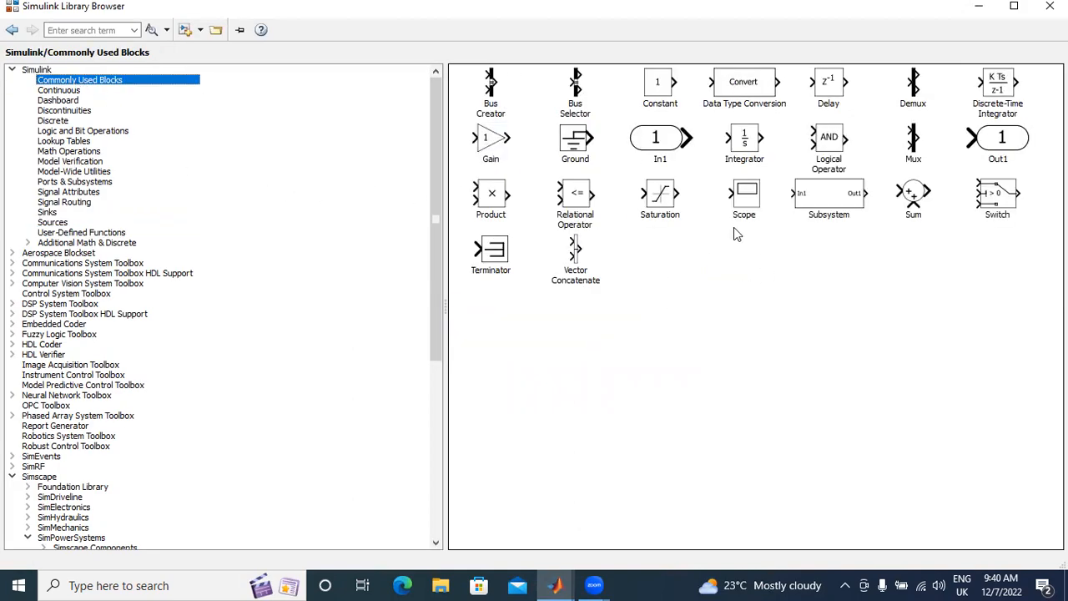
Step: Add a Scope block and position it to the right of the Sine Wave
{"action": "right_click", "coordinate": [744, 197]}
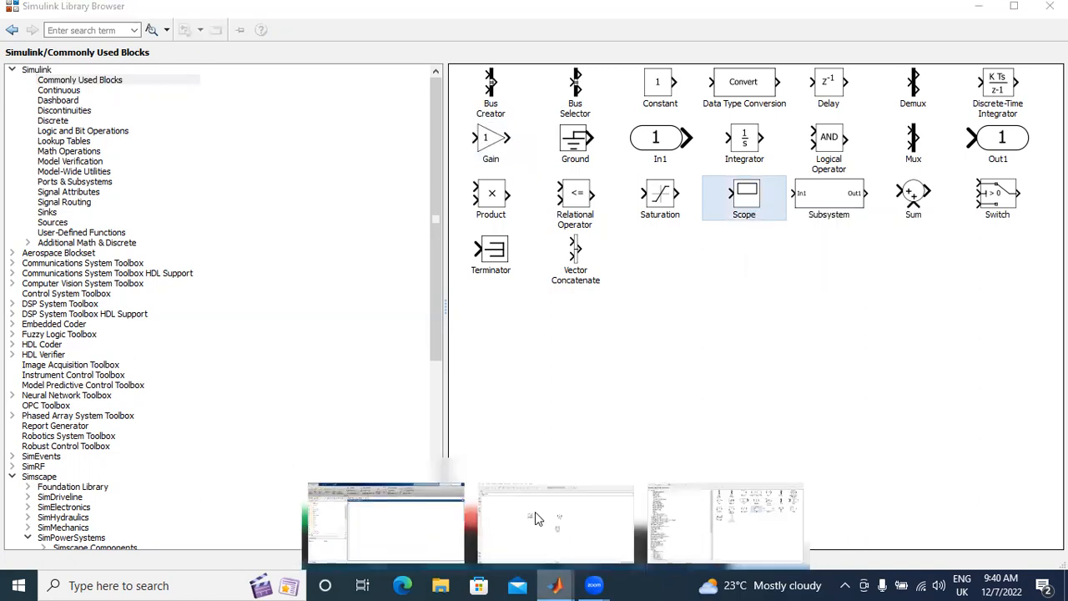
{"action": "left_click", "coordinate": [554, 517]}
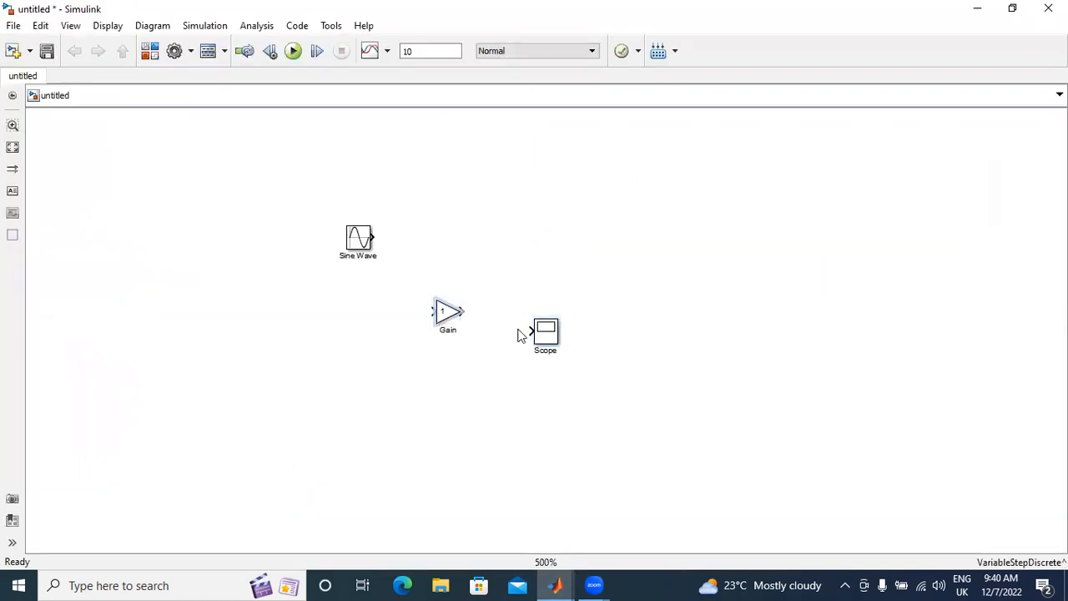
{"action": "left_click_drag", "start_coordinate": [544, 333], "coordinate": [549, 230]}
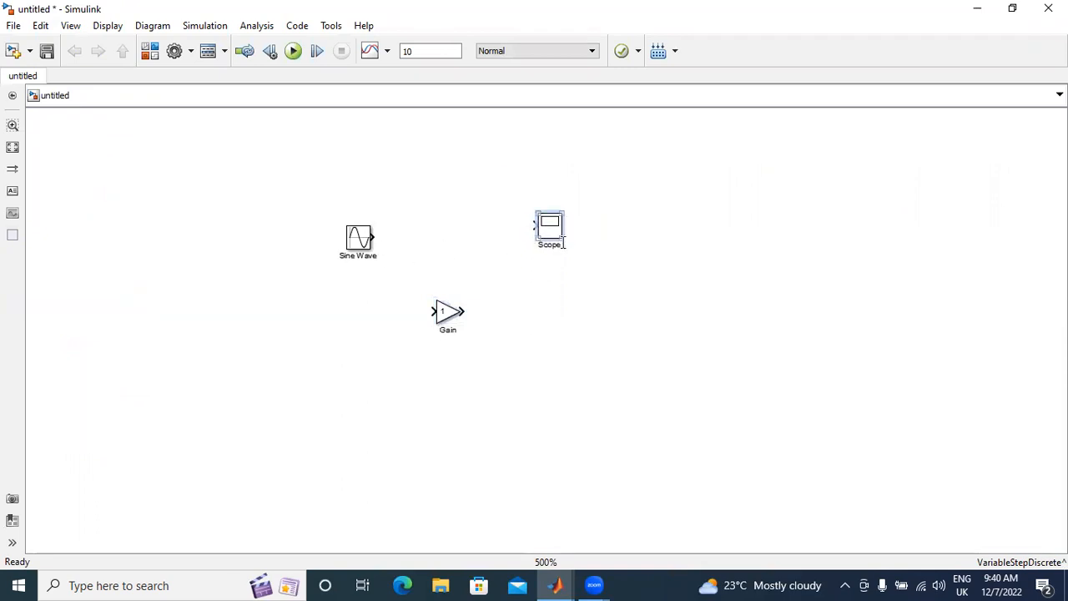
Step: Set the Scope's Number of axes to 2 so it has two input ports
{"action": "double_click", "coordinate": [549, 226]}
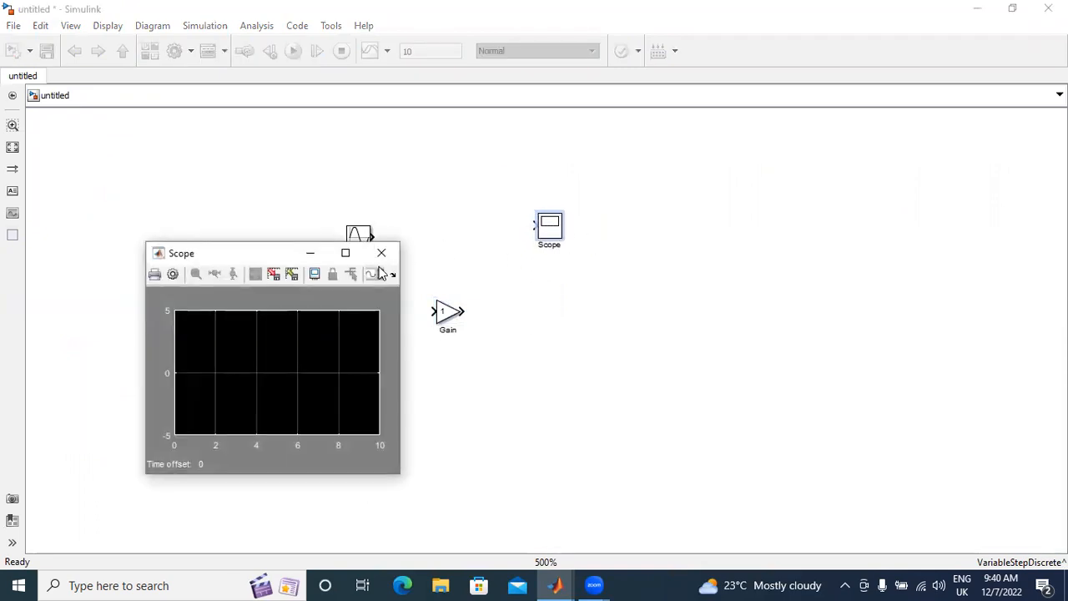
{"action": "left_click", "coordinate": [173, 273]}
{"action": "type", "text": "2"}
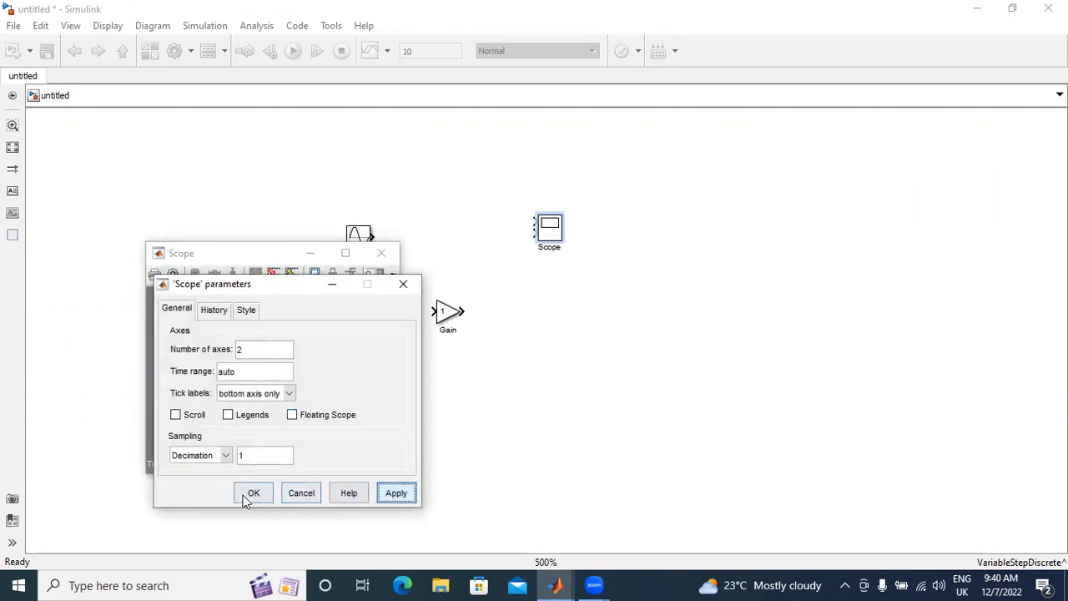
{"action": "left_click", "coordinate": [253, 492]}
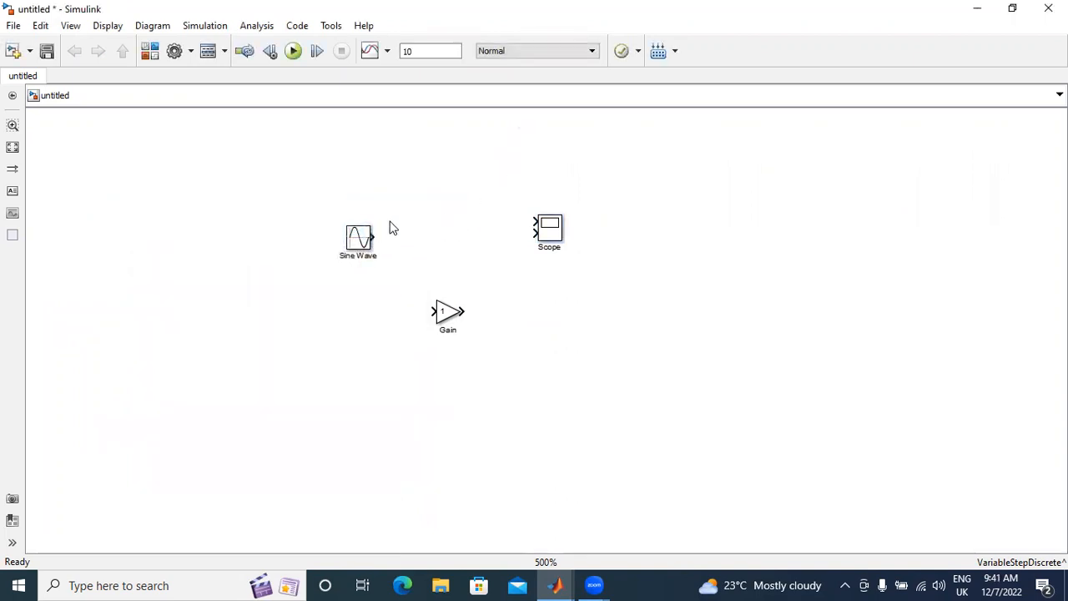
Step: Wire Sine Wave to Scope input 1, branch it into Gain, and Gain output to Scope input 2
{"action": "left_click_drag", "start_coordinate": [373, 241], "coordinate": [537, 227]}
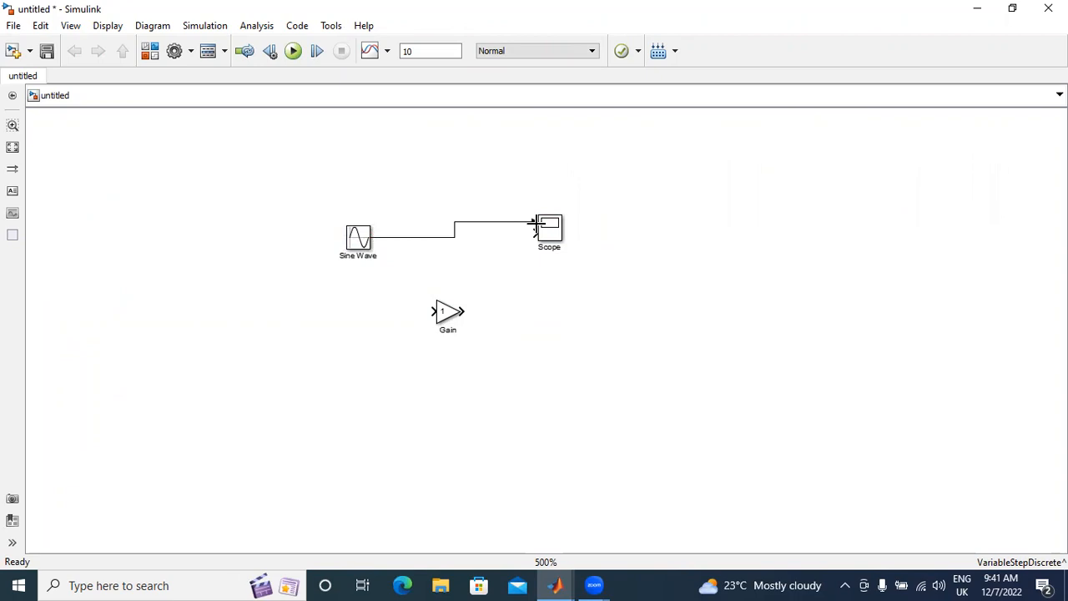
{"action": "left_click_drag", "start_coordinate": [549, 230], "coordinate": [567, 252]}
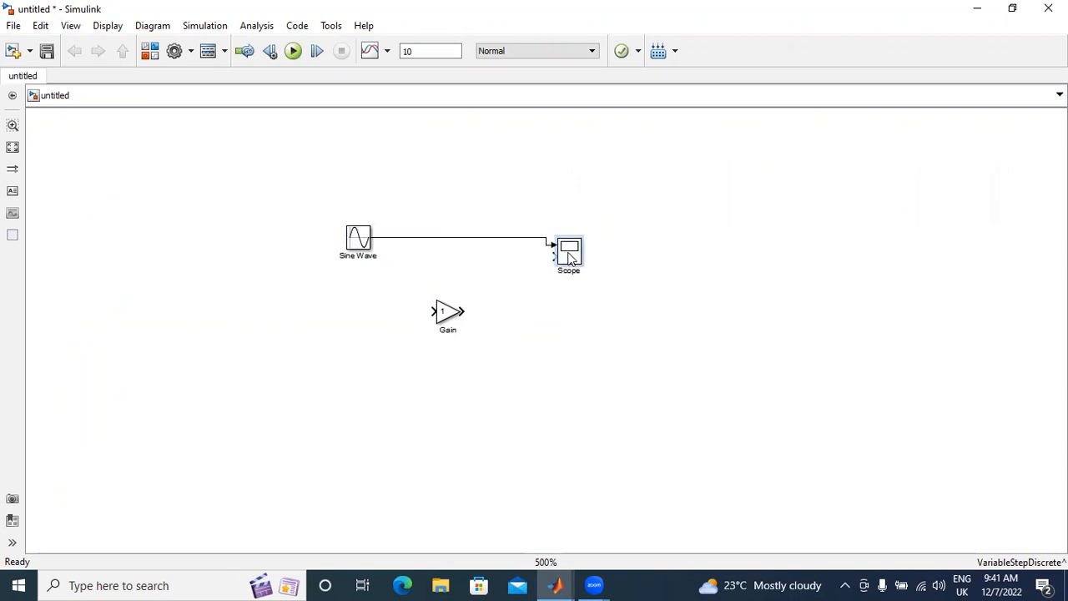
{"action": "left_click_drag", "start_coordinate": [425, 240], "coordinate": [431, 312]}
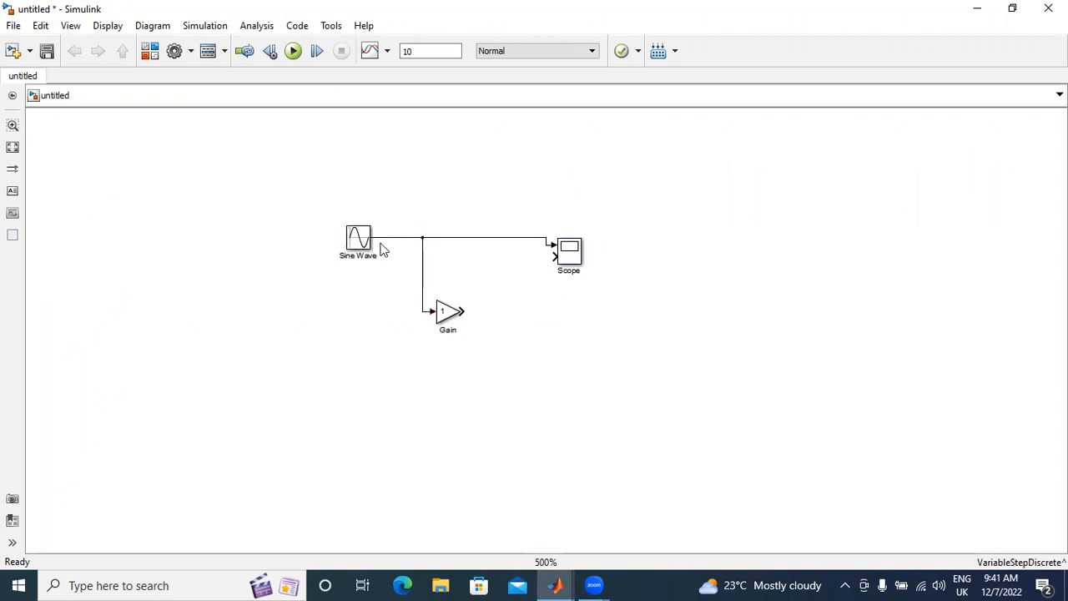
{"action": "left_click", "coordinate": [447, 314]}
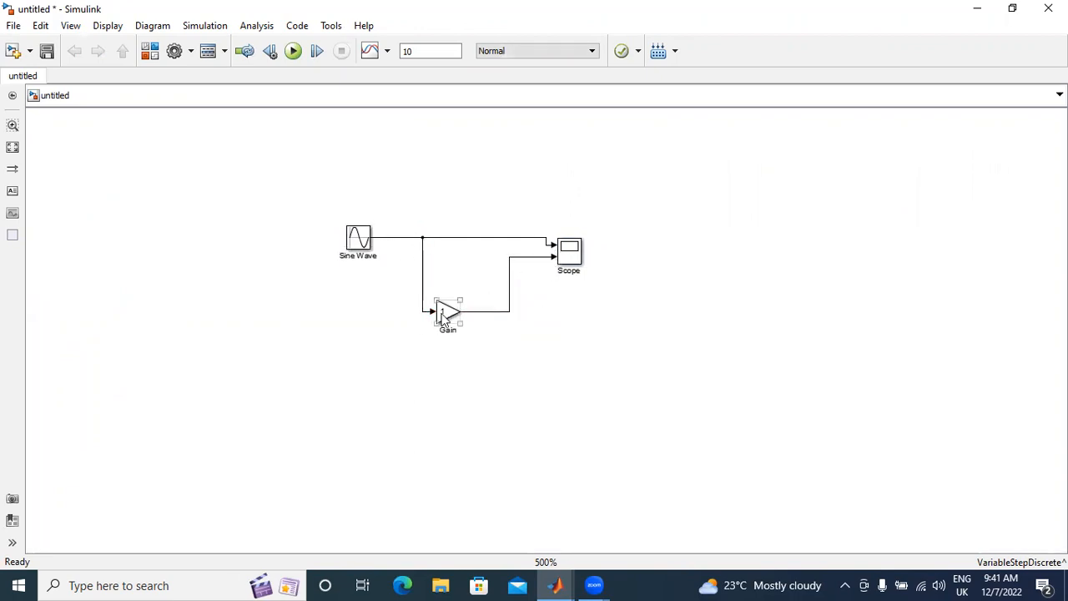
Step: Set the Gain block's gain to 3 and enlarge the Scope block slightly
{"action": "double_click", "coordinate": [447, 313]}
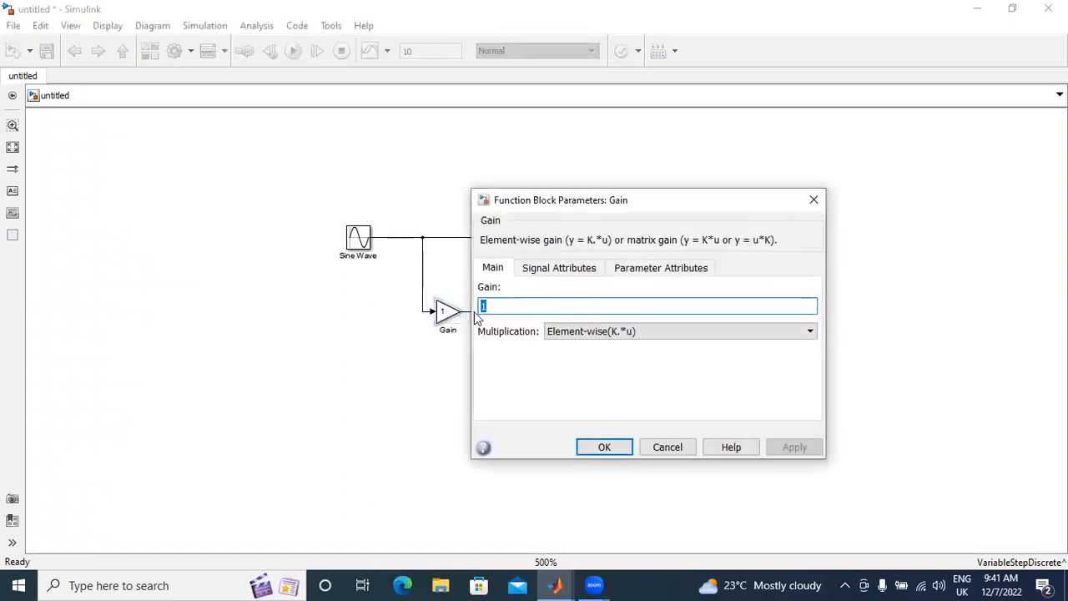
{"action": "type", "text": "3"}
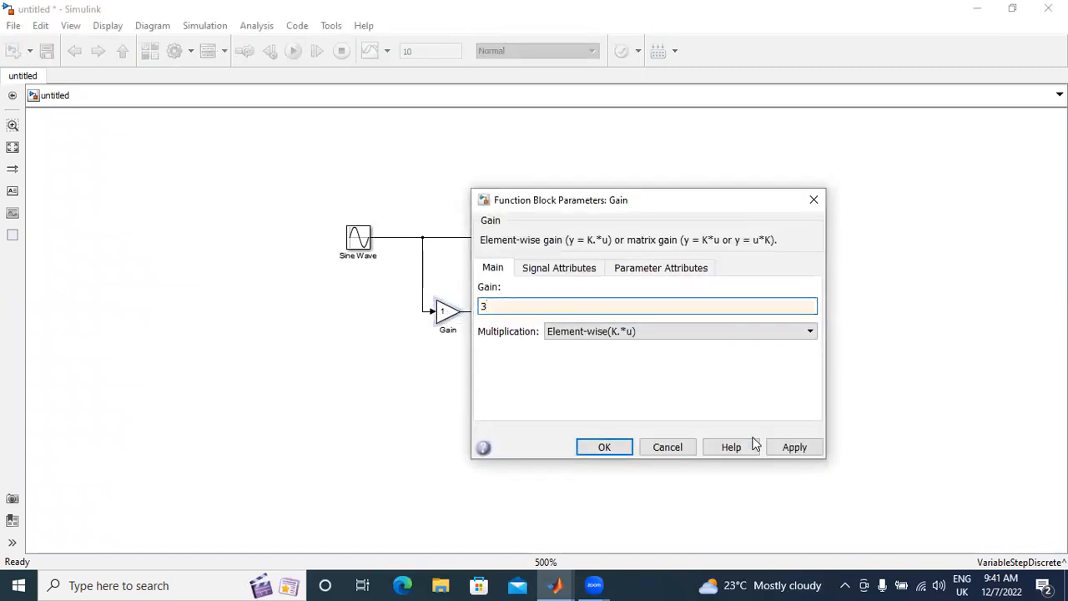
{"action": "left_click", "coordinate": [604, 447]}
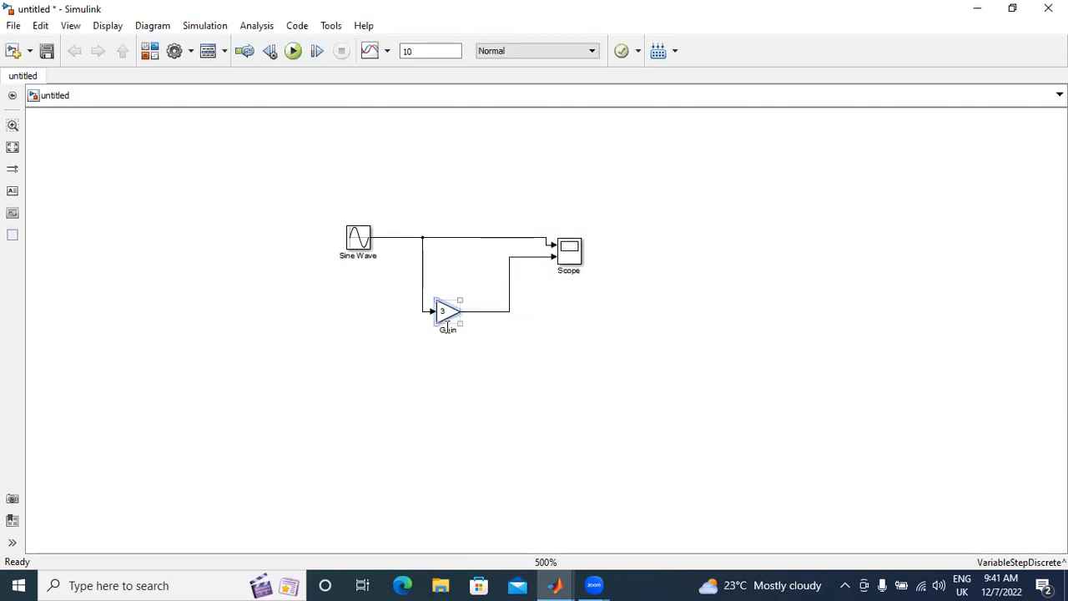
{"action": "left_click", "coordinate": [603, 255]}
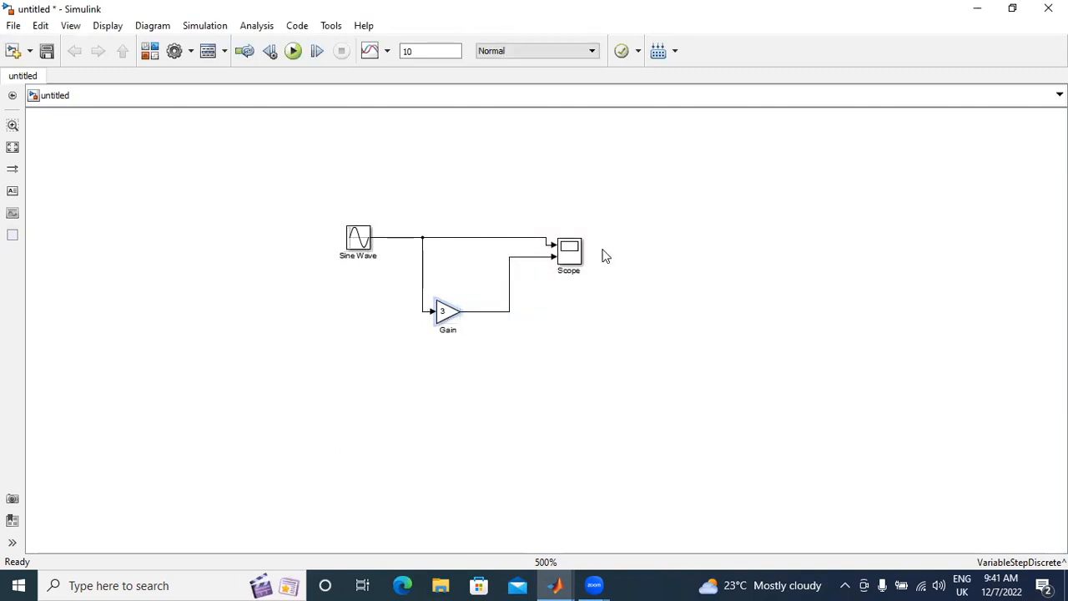
{"action": "left_click", "coordinate": [567, 246]}
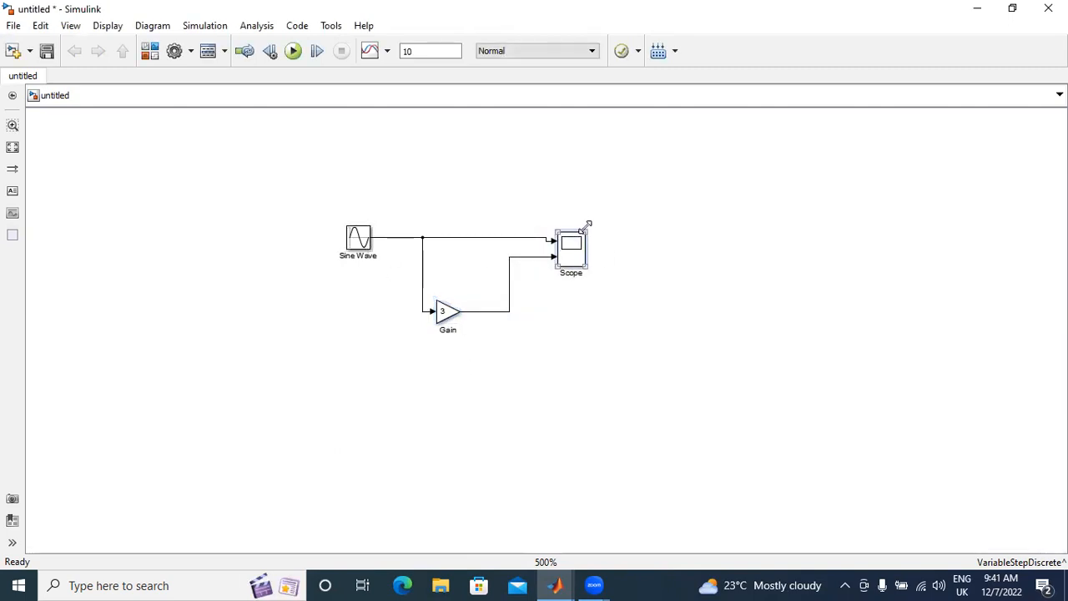
{"action": "left_click", "coordinate": [447, 314]}
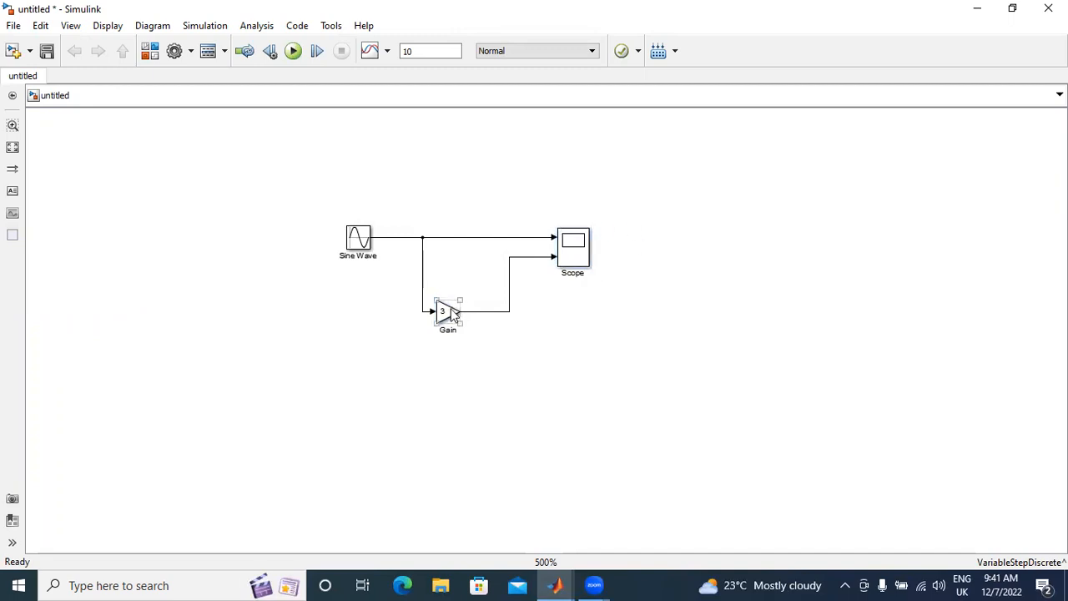
Step: Move the Gain block up nearer the sine line and run the simulation
{"action": "left_click_drag", "start_coordinate": [447, 313], "coordinate": [459, 267]}
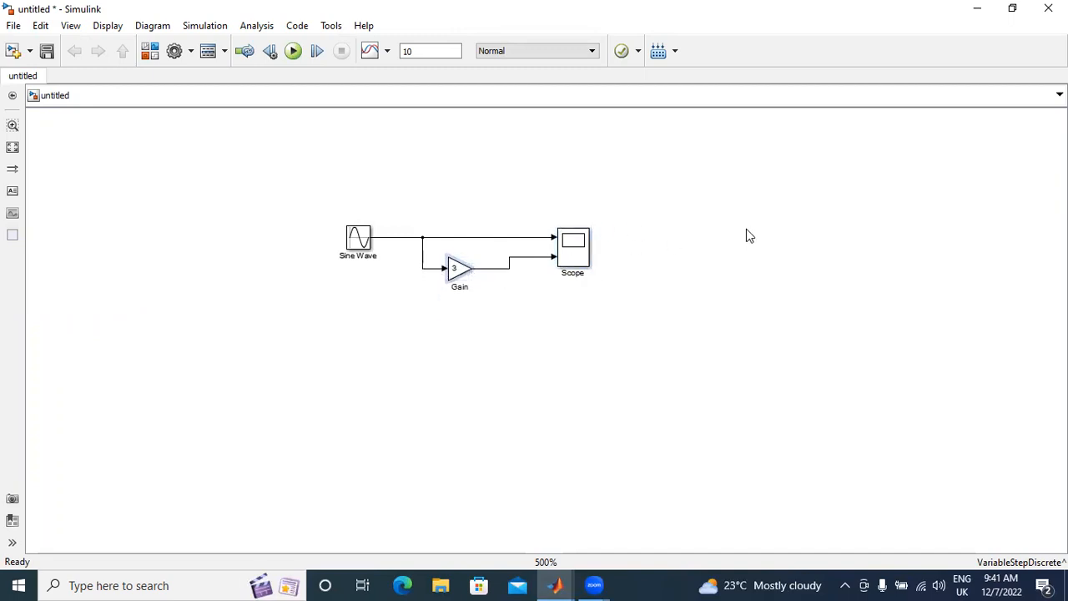
{"action": "mouse_move", "coordinate": [310, 136]}
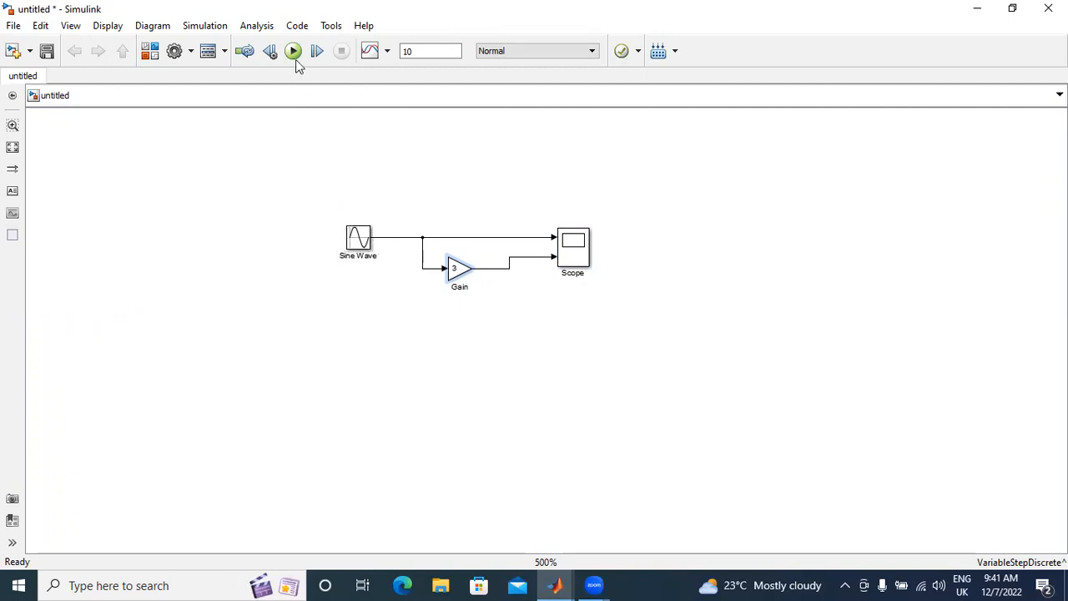
{"action": "mouse_move", "coordinate": [293, 50]}
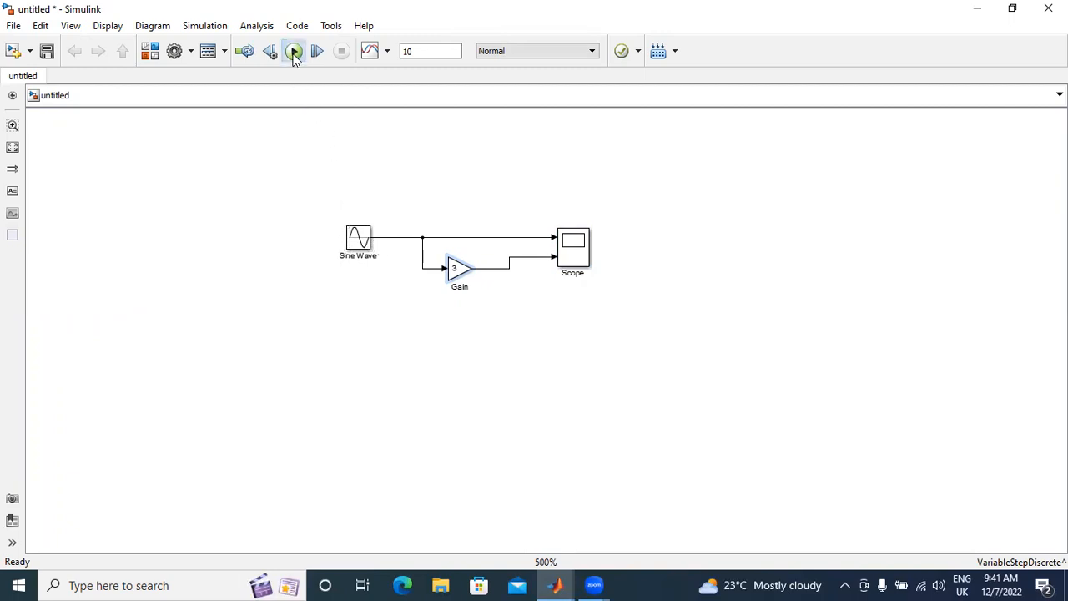
{"action": "left_click", "coordinate": [573, 248]}
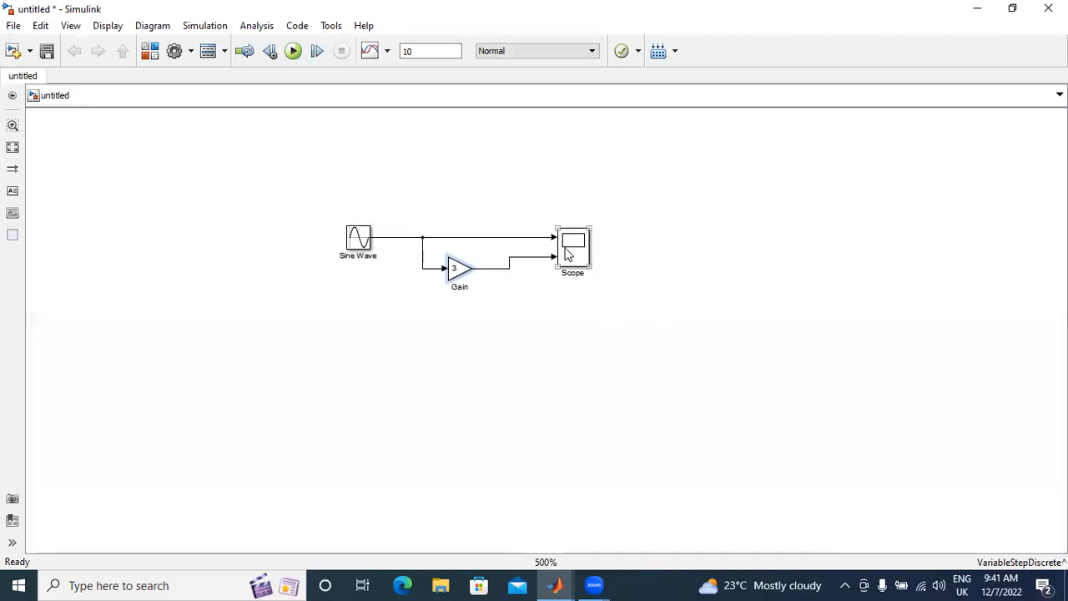
Step: View the scope waveforms (amplitudes 1 and 3), then set the Gain to 5
{"action": "double_click", "coordinate": [572, 244]}
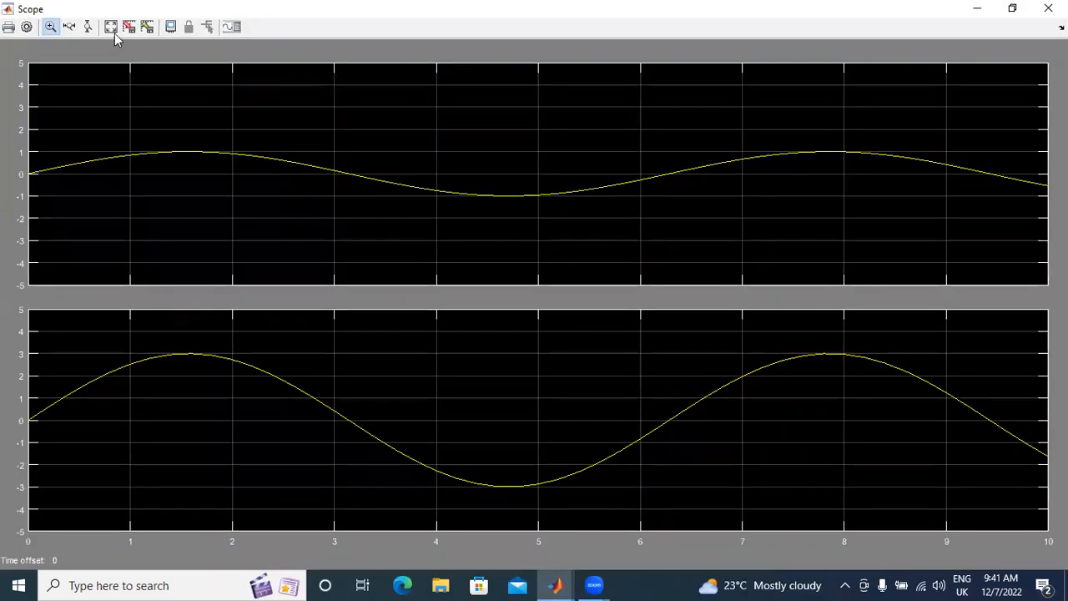
{"action": "left_click", "coordinate": [110, 27]}
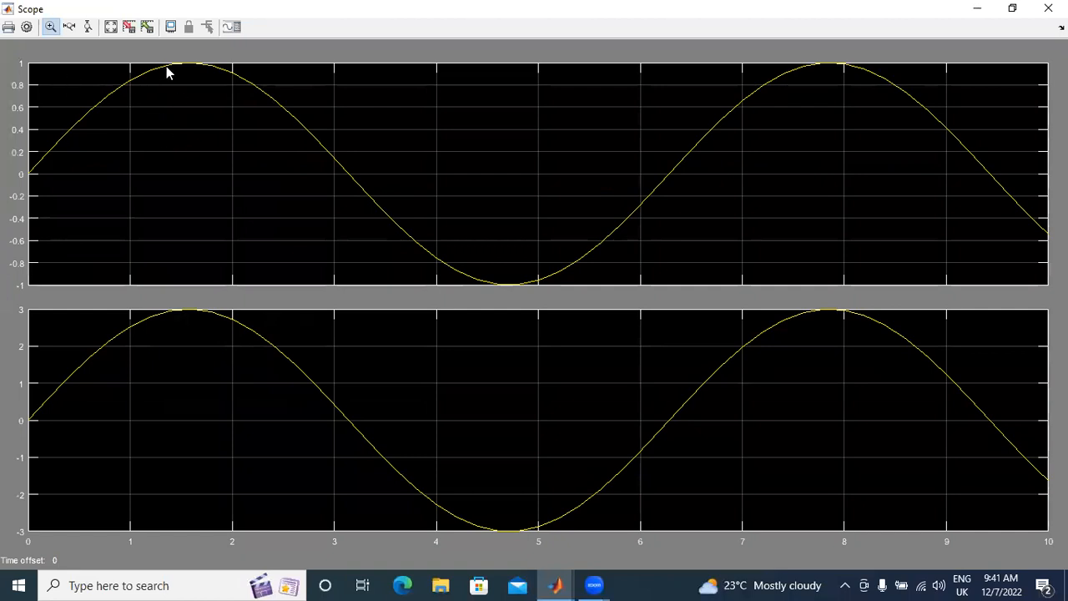
{"action": "mouse_move", "coordinate": [309, 181]}
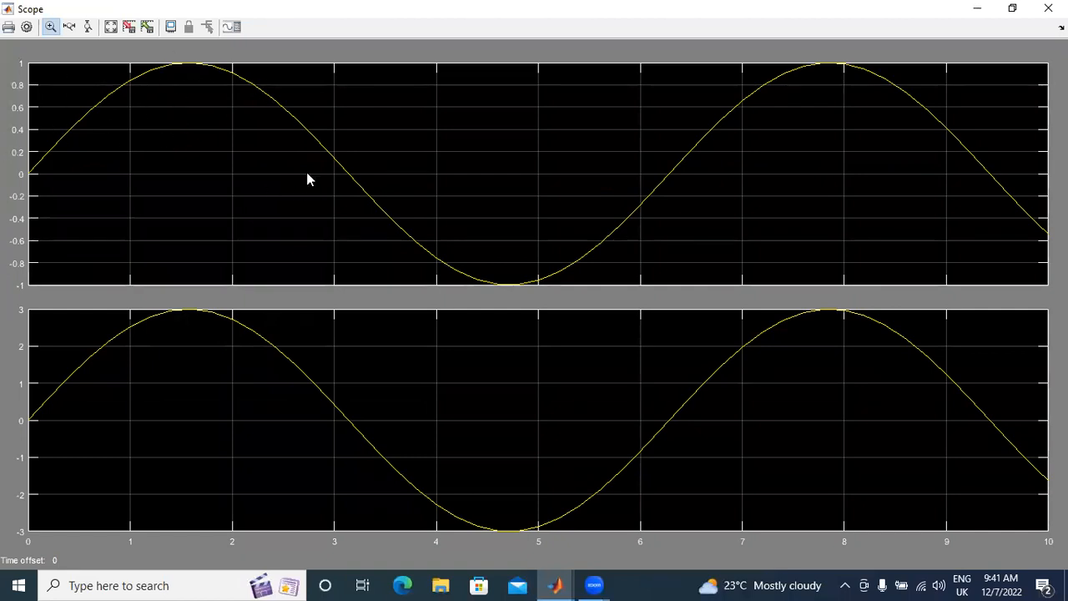
{"action": "mouse_move", "coordinate": [147, 80]}
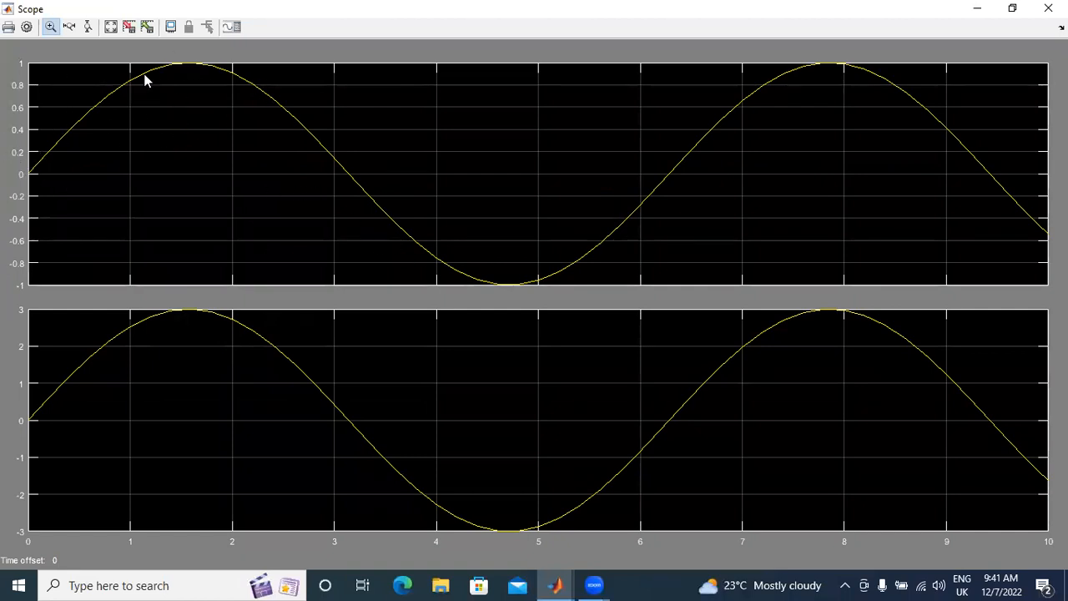
{"action": "mouse_move", "coordinate": [226, 108]}
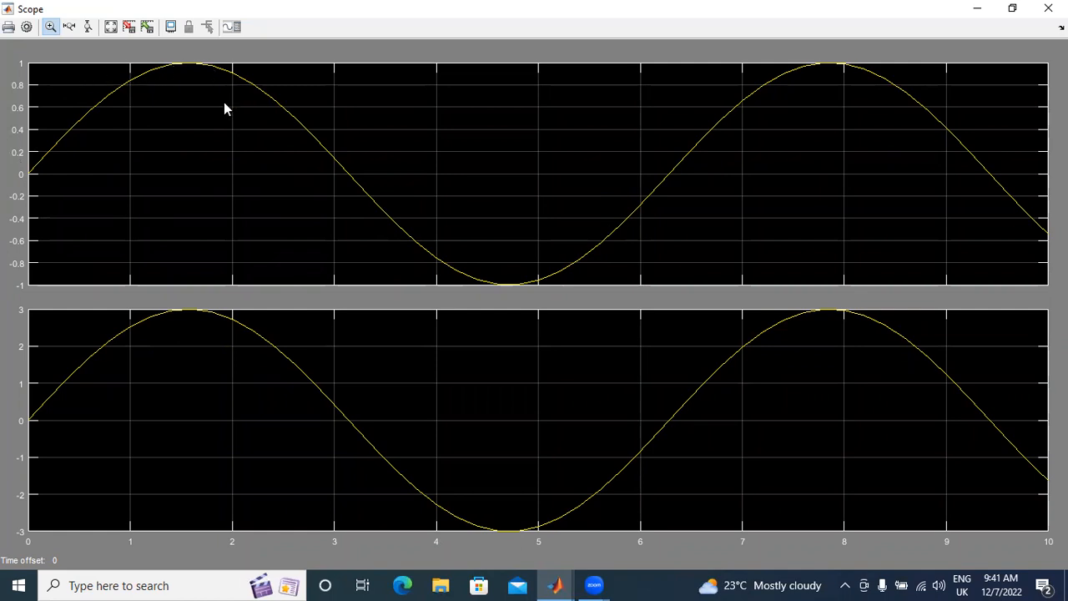
{"action": "mouse_move", "coordinate": [337, 297]}
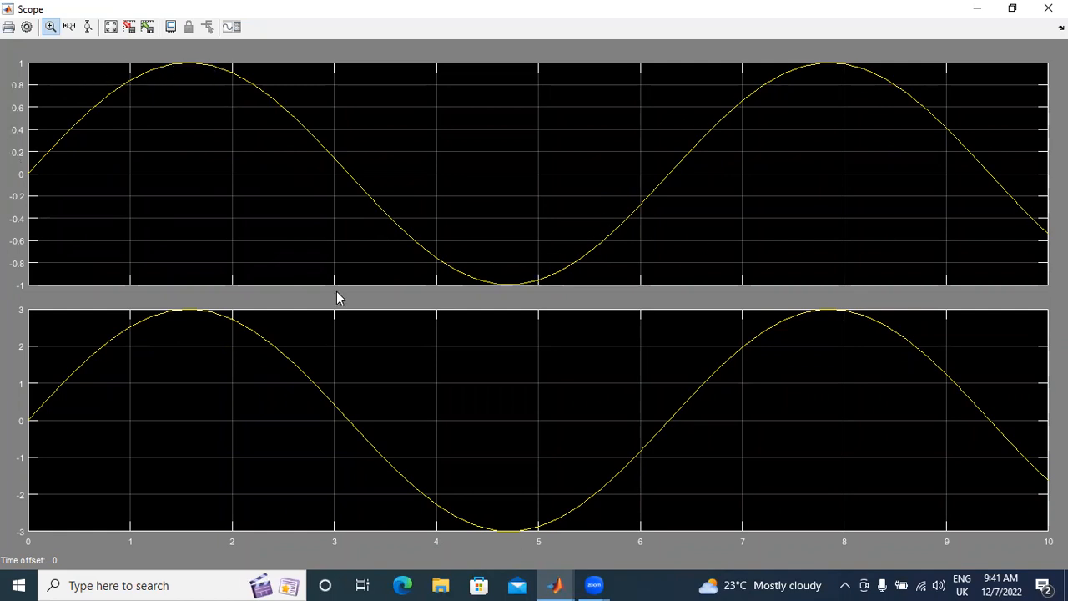
{"action": "mouse_move", "coordinate": [191, 321]}
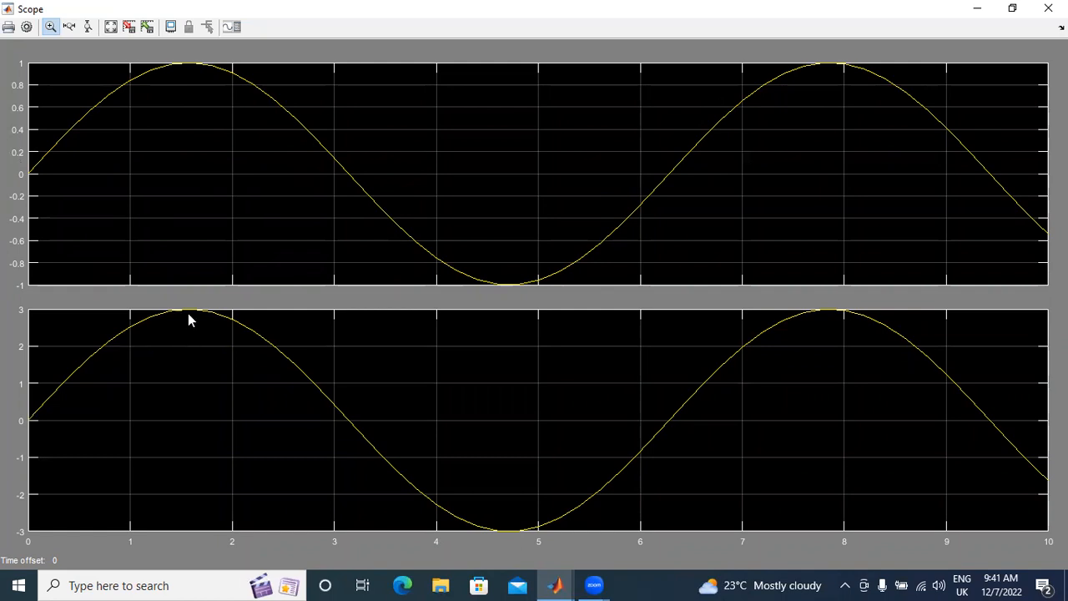
{"action": "mouse_move", "coordinate": [198, 314]}
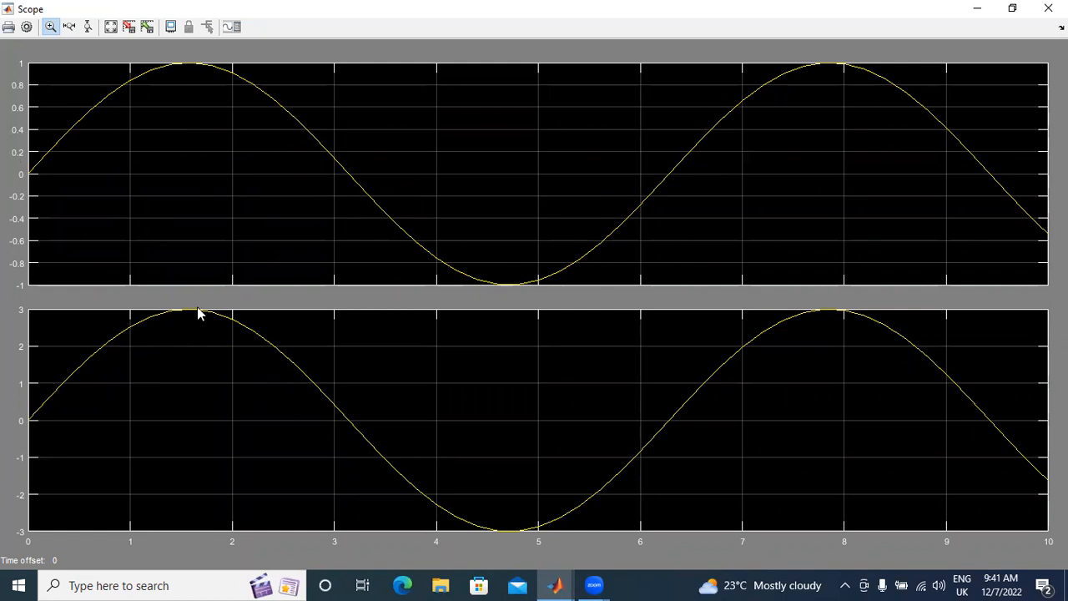
{"action": "mouse_move", "coordinate": [163, 352]}
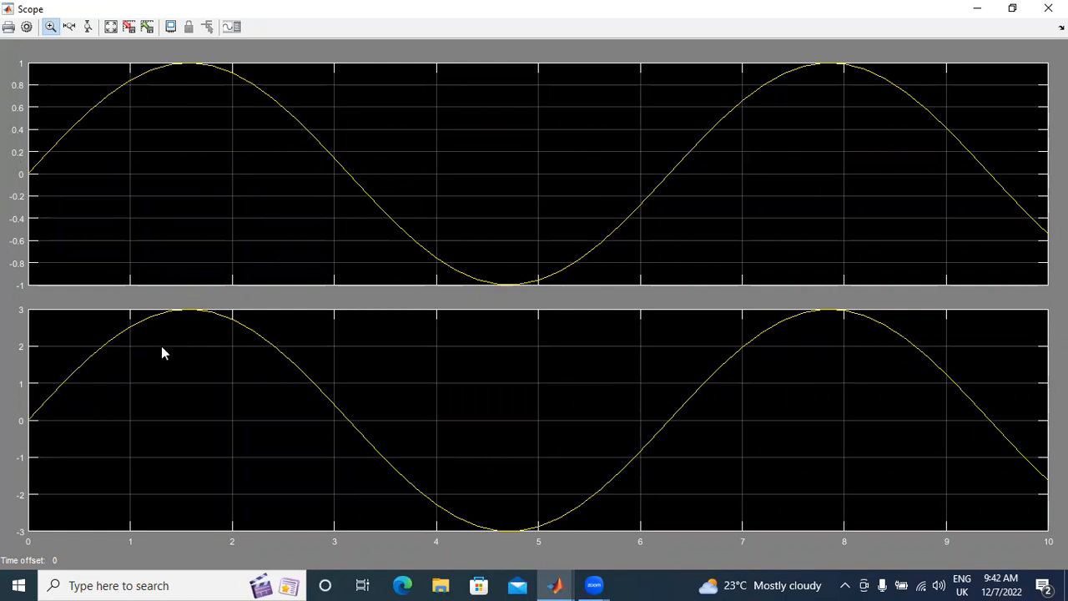
{"action": "mouse_move", "coordinate": [137, 224]}
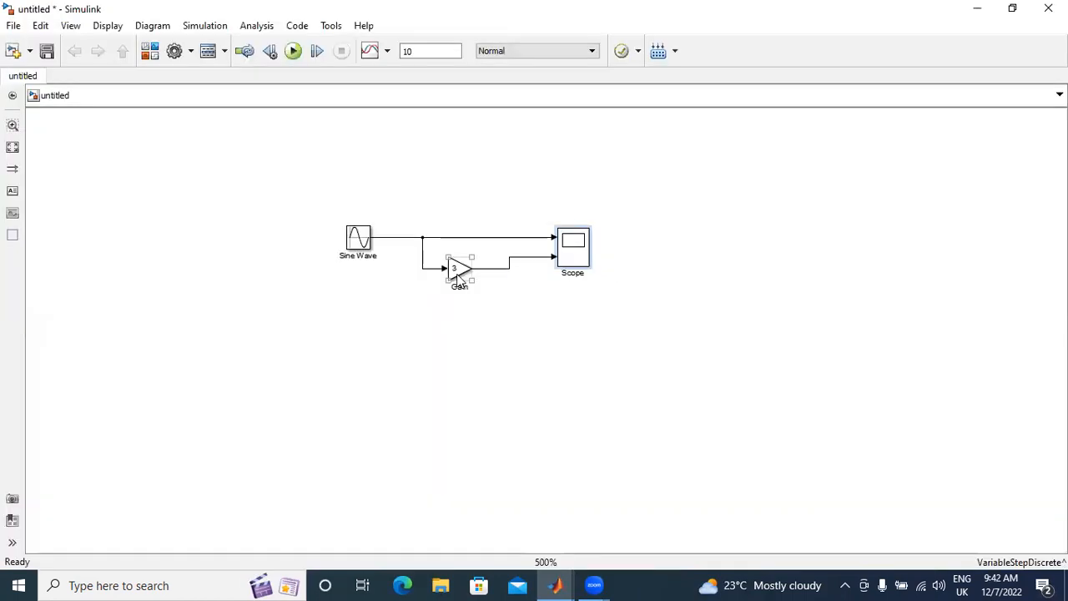
{"action": "double_click", "coordinate": [457, 269]}
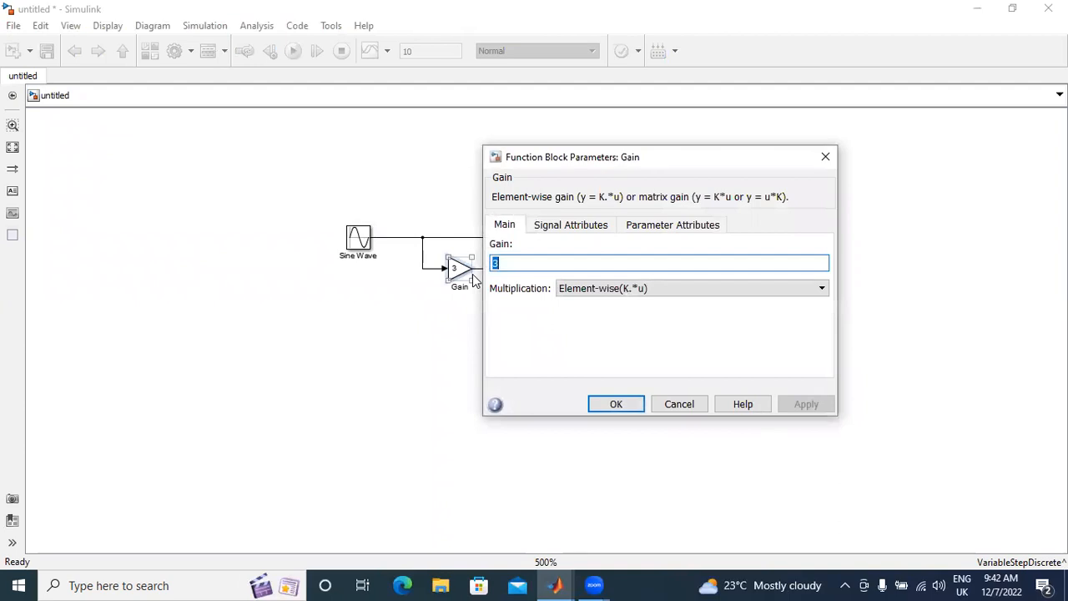
{"action": "type", "text": "5"}
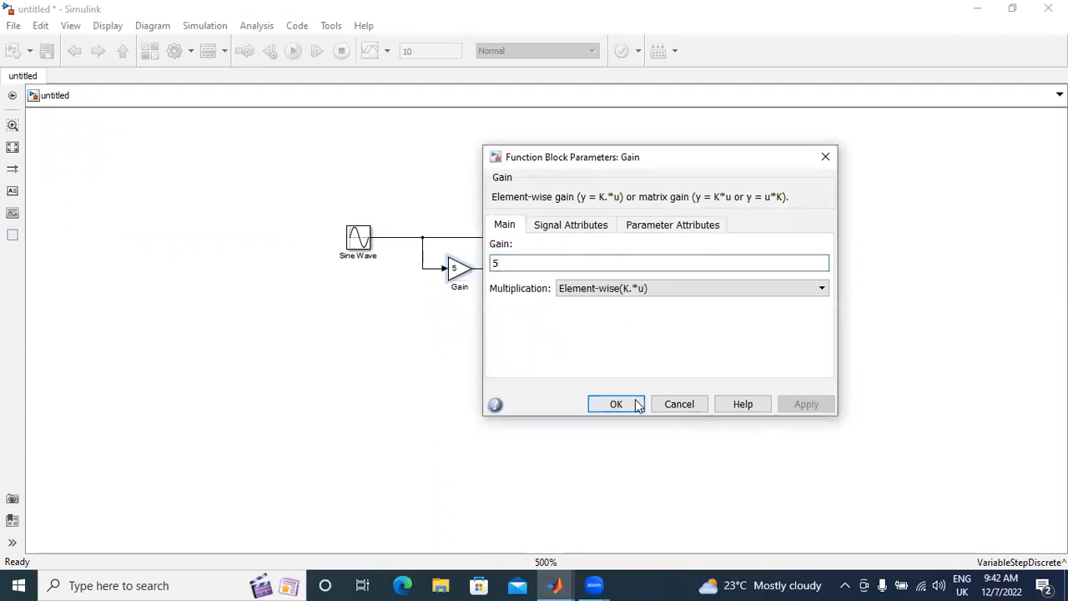
{"action": "left_click", "coordinate": [616, 404]}
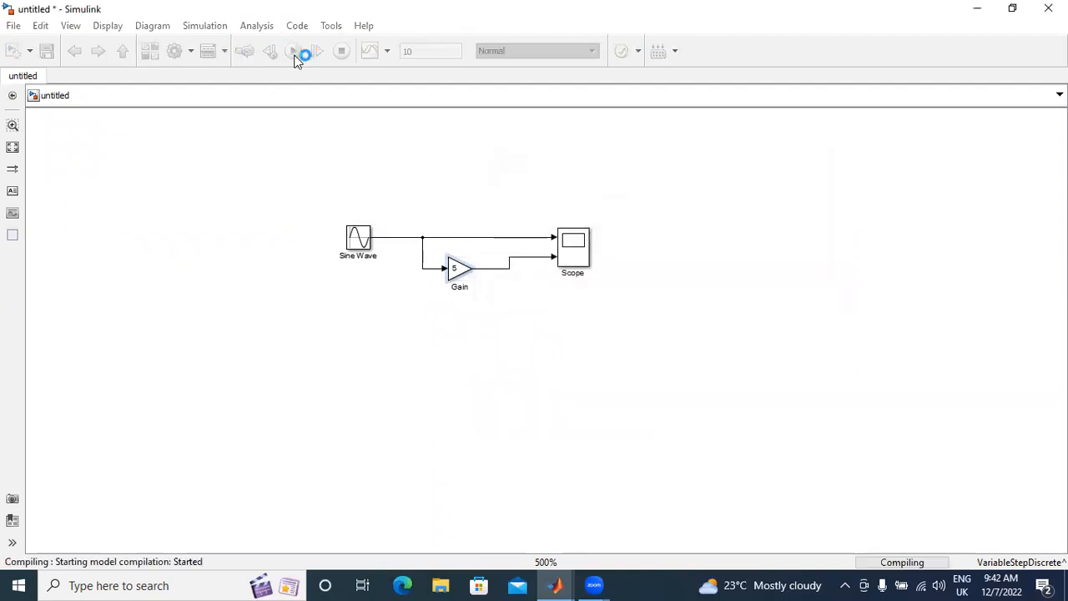
Step: Run the simulation so the scope shows the amplified sine peaking at 5
{"action": "left_click", "coordinate": [294, 50]}
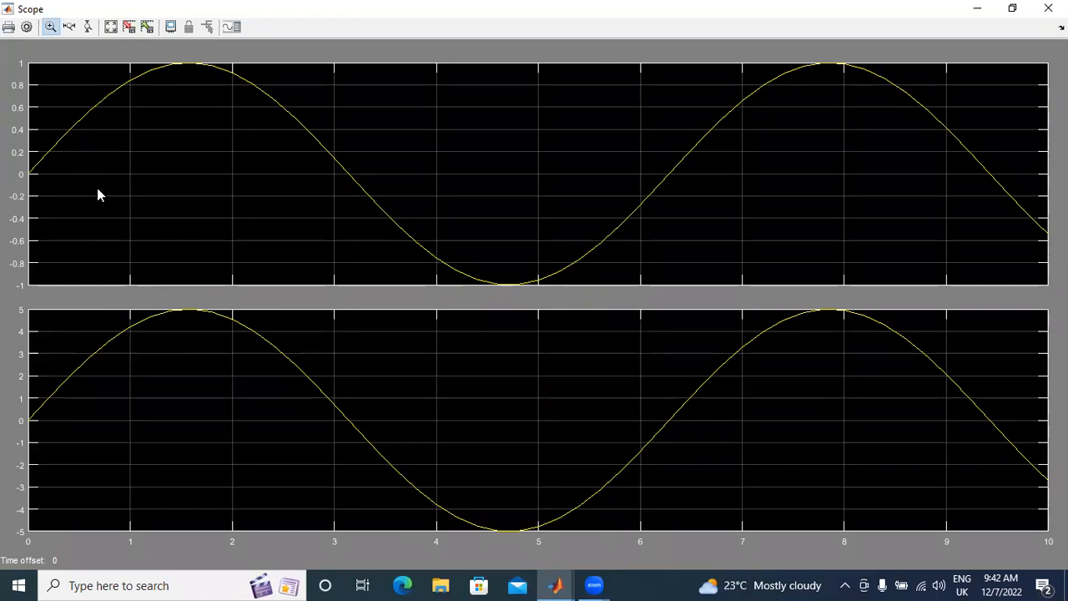
{"action": "mouse_move", "coordinate": [624, 303]}
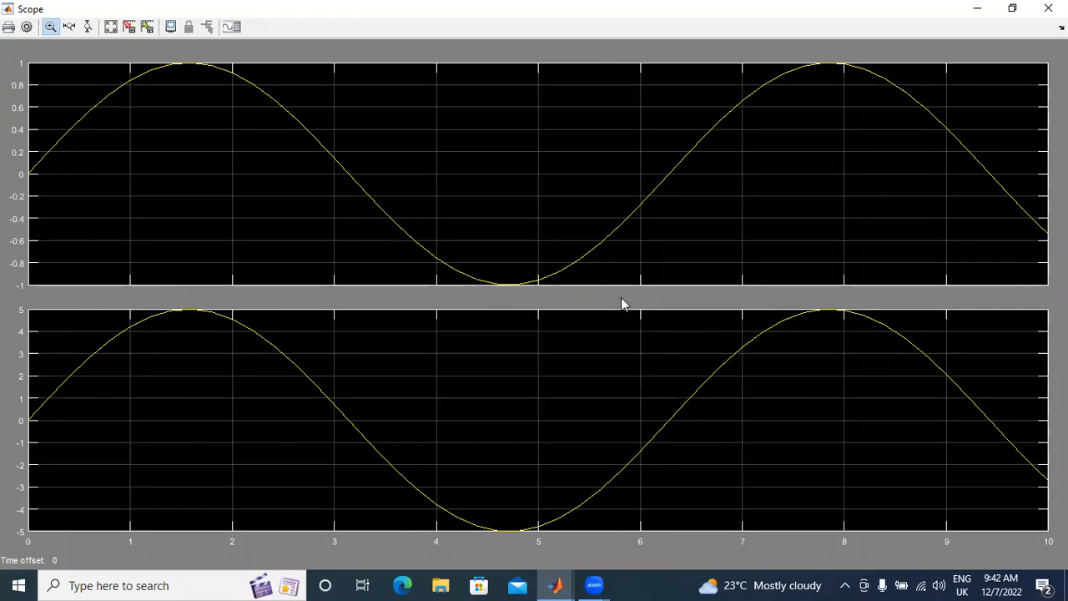
{"action": "mouse_move", "coordinate": [1047, 8]}
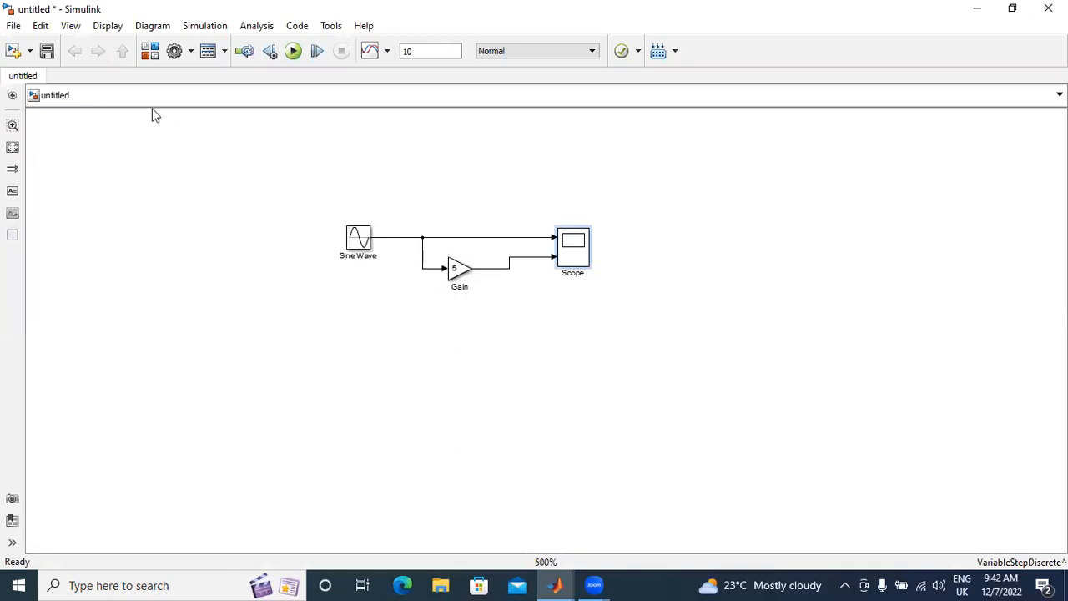
{"action": "mouse_move", "coordinate": [616, 297]}
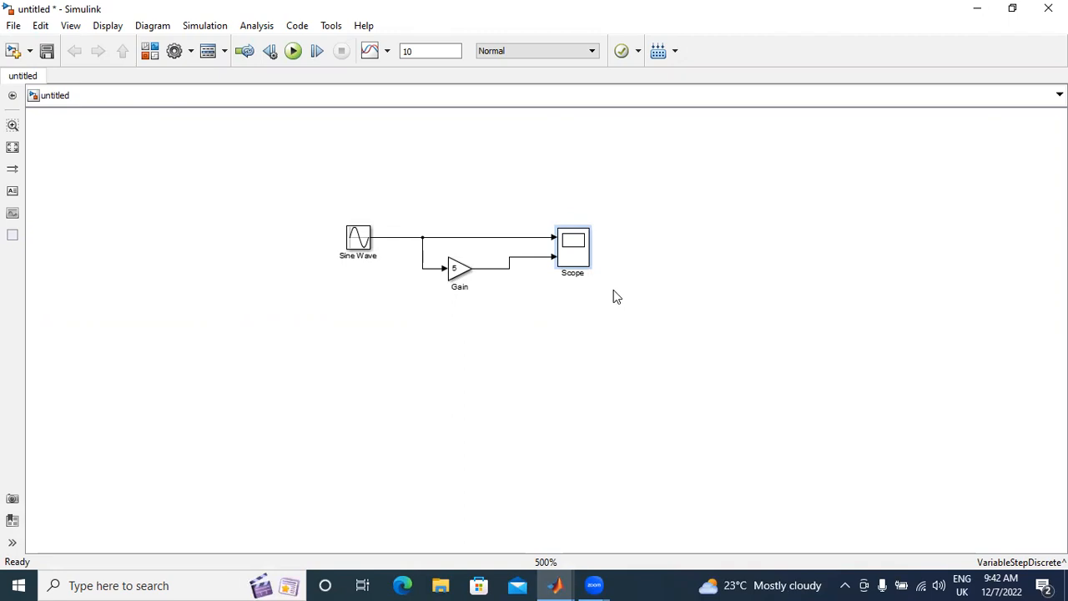
{"action": "mouse_move", "coordinate": [700, 270]}
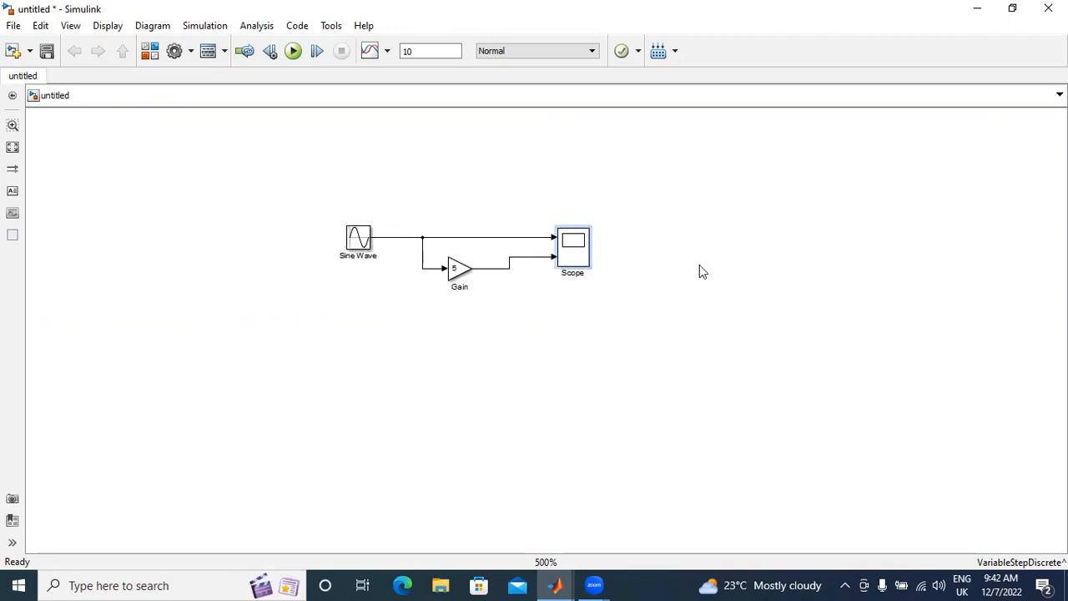
{"action": "mouse_move", "coordinate": [488, 247]}
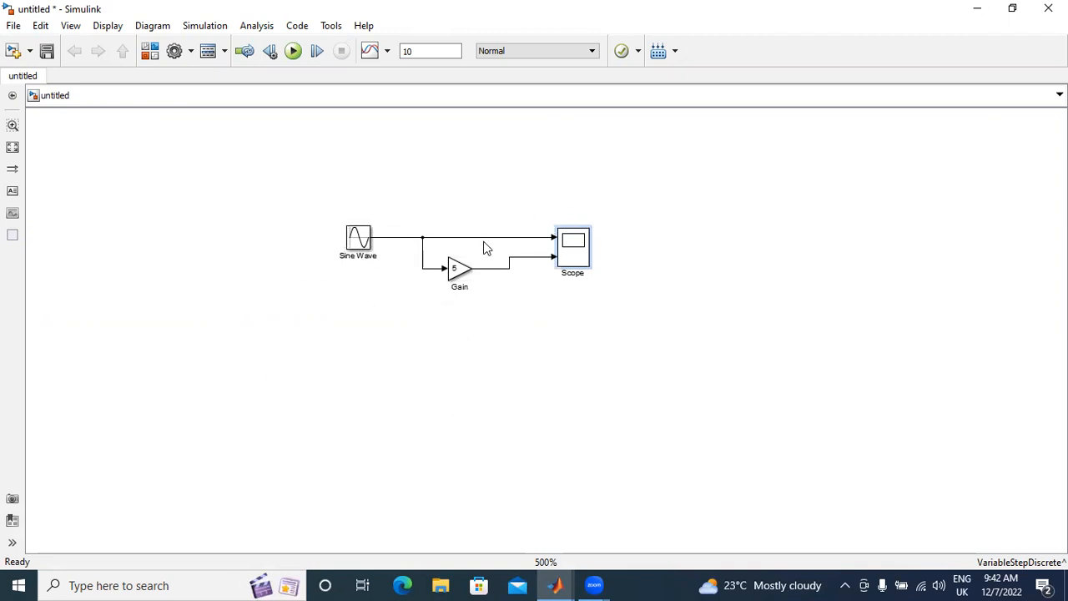
{"action": "mouse_move", "coordinate": [377, 243]}
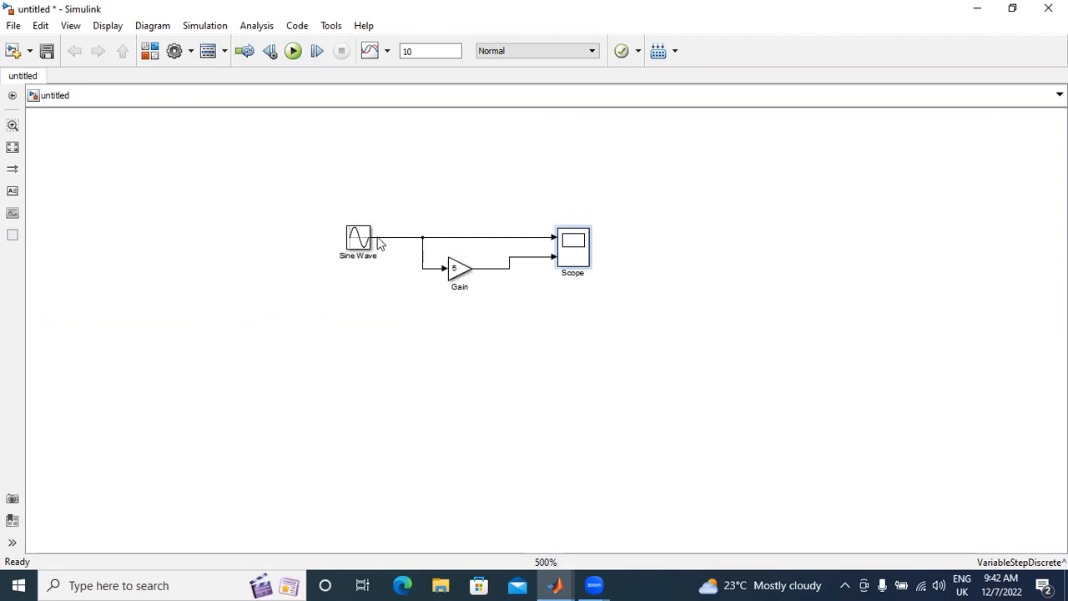
{"action": "mouse_move", "coordinate": [393, 257]}
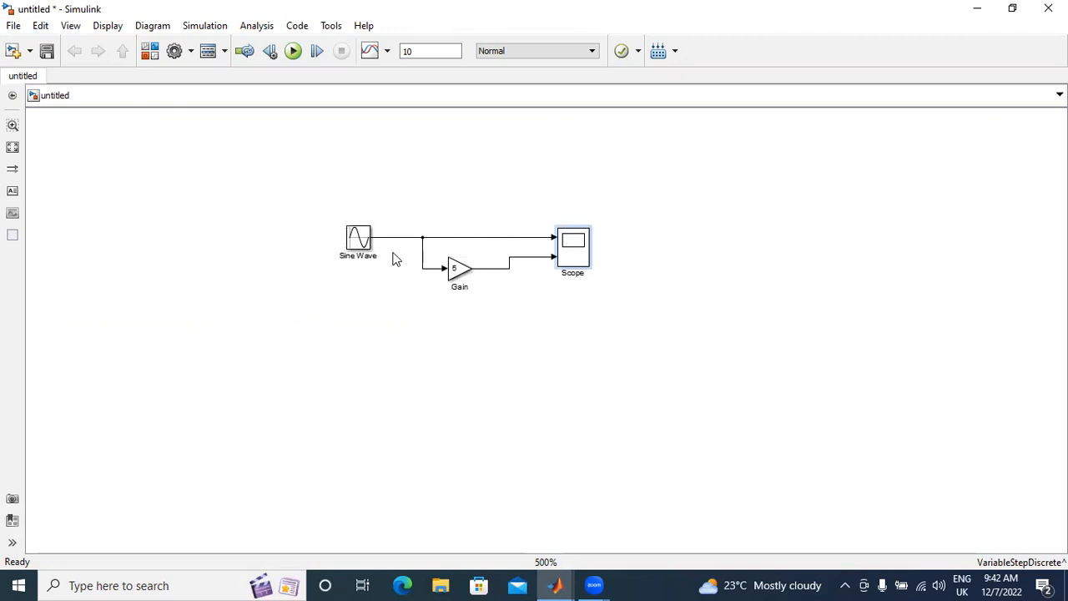
{"action": "mouse_move", "coordinate": [507, 260]}
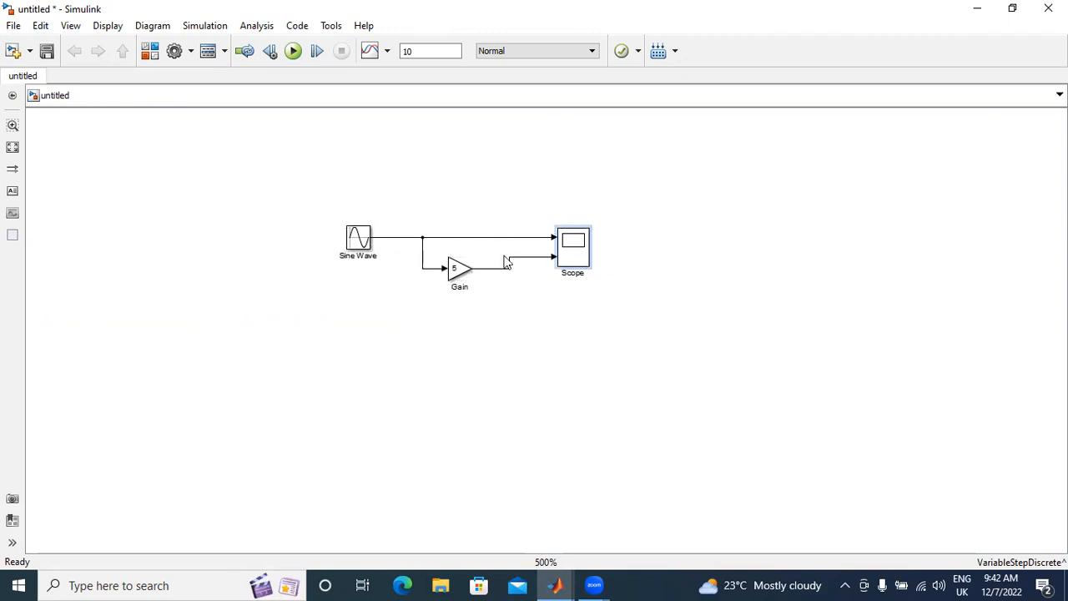
Step: Close the Scope output and select the Gain block in the model diagram
{"action": "left_click", "coordinate": [459, 269]}
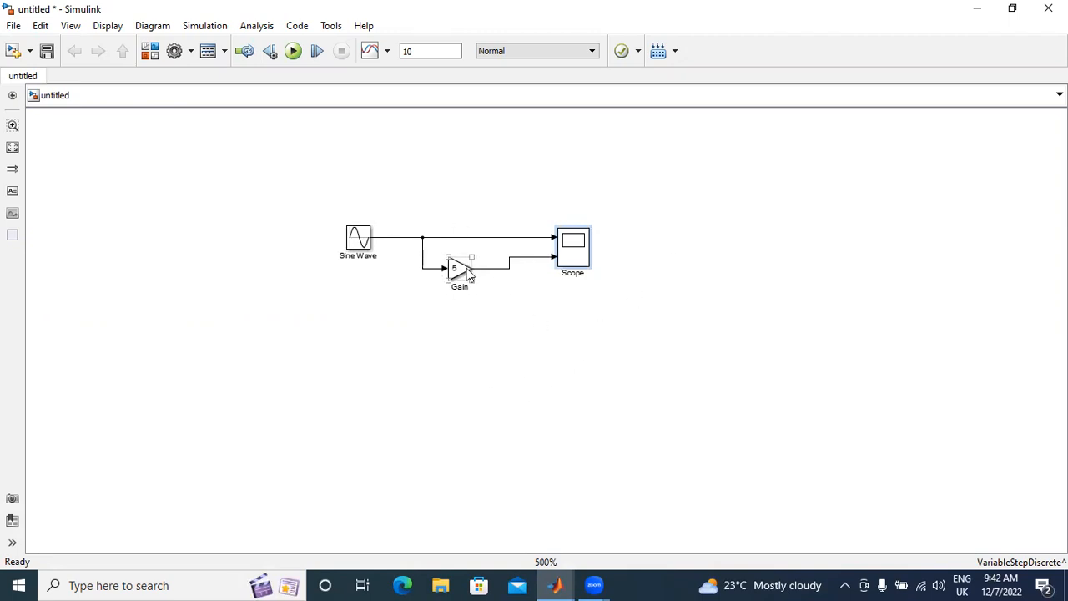